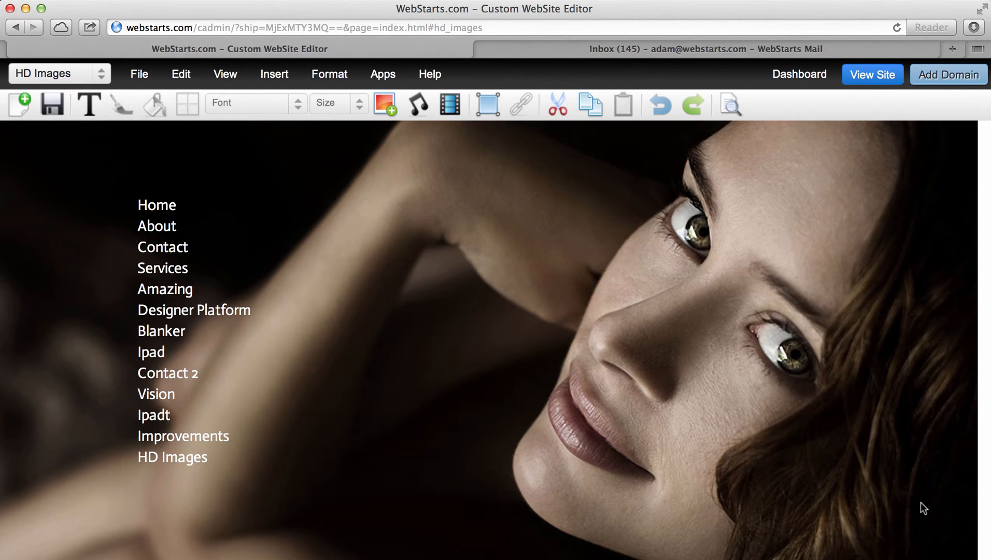
mouse_move(581, 323)
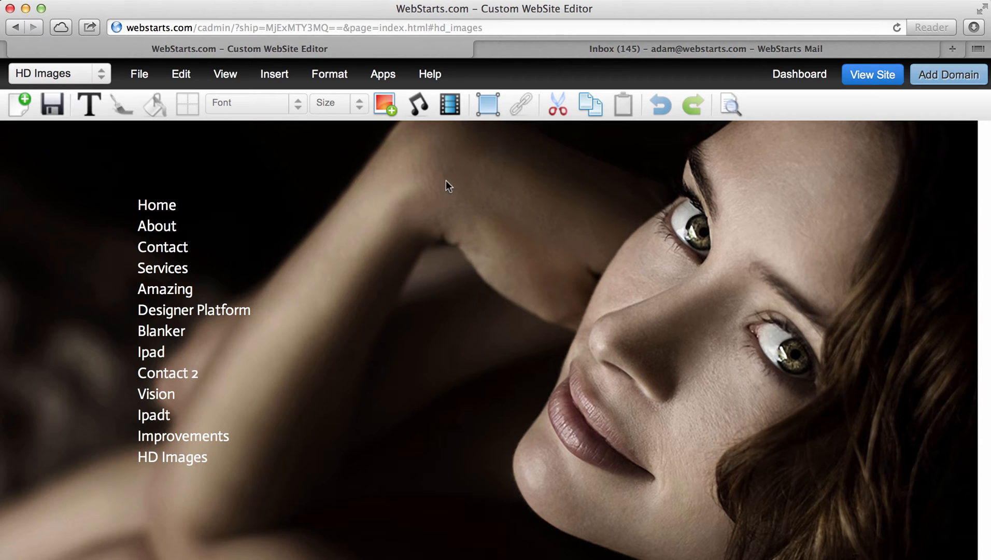
Start a new, empty form in Form Builder from the Apps menu.
click(383, 74)
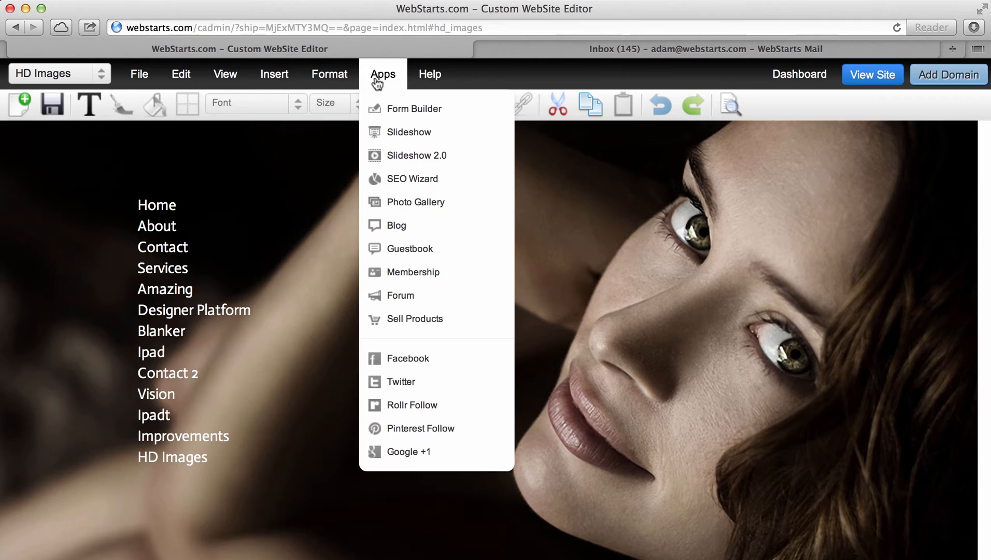
mouse_move(387, 110)
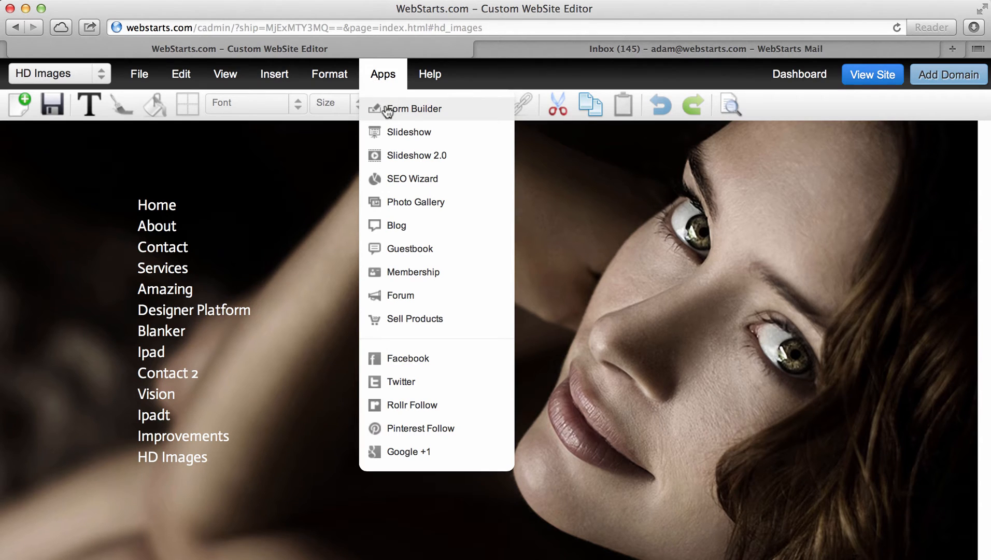
click(413, 109)
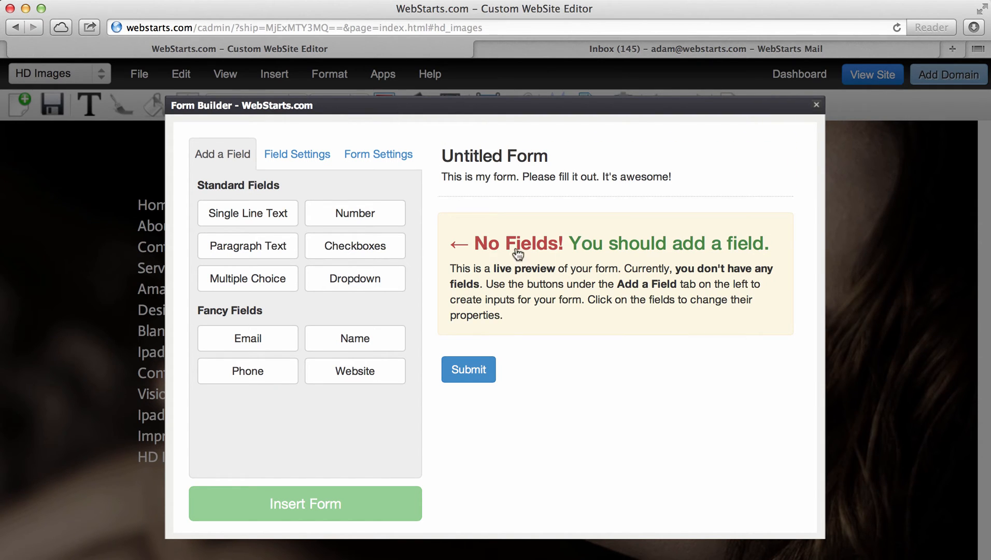
mouse_move(722, 297)
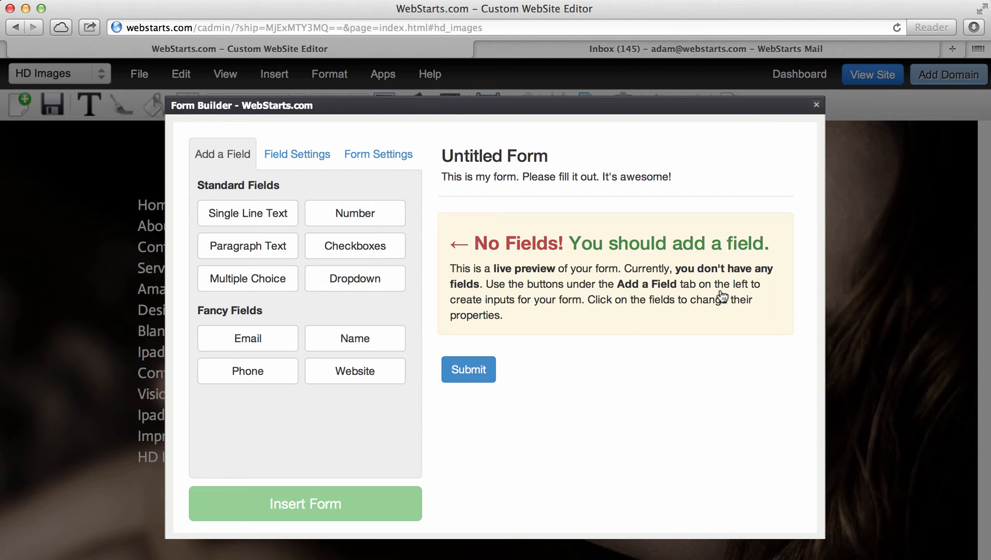
mouse_move(507, 260)
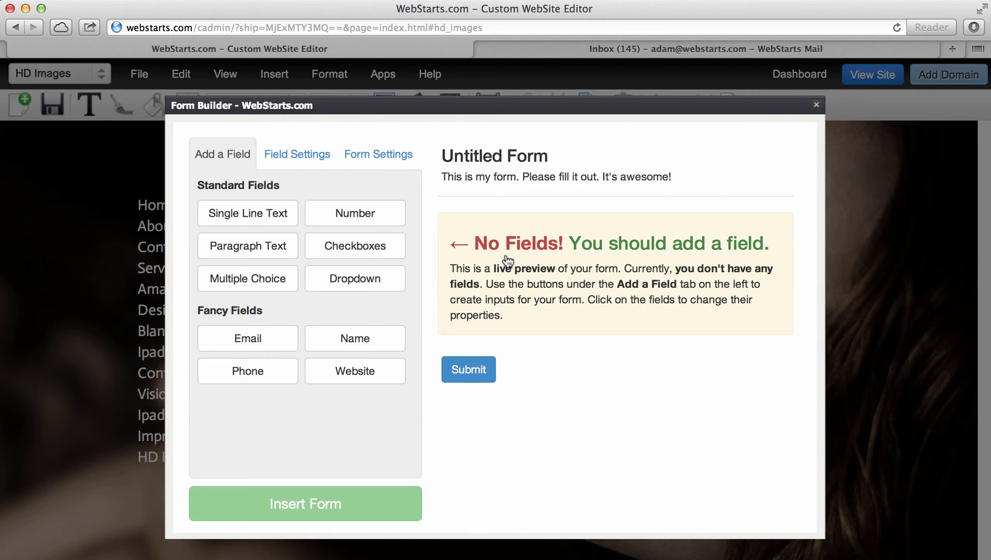
mouse_move(543, 252)
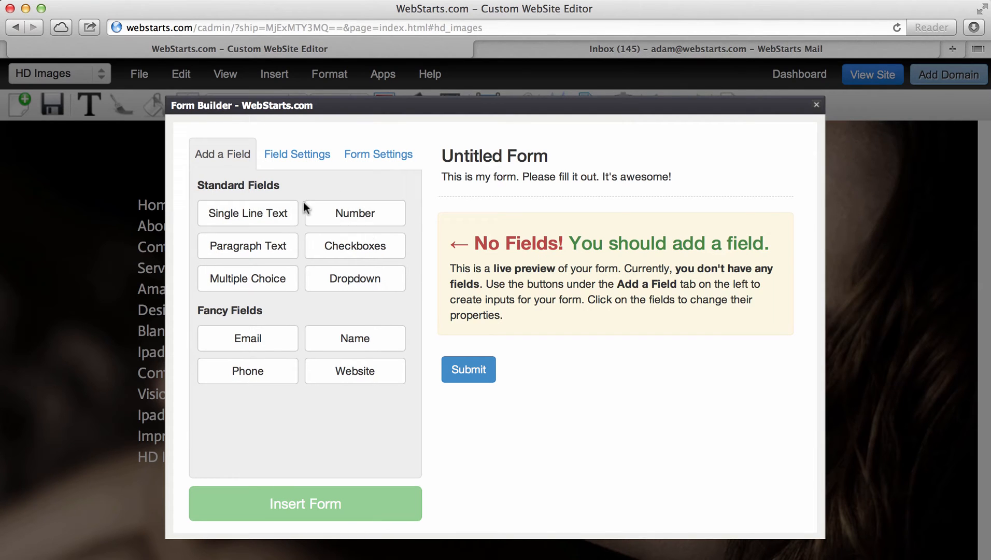
mouse_move(383, 433)
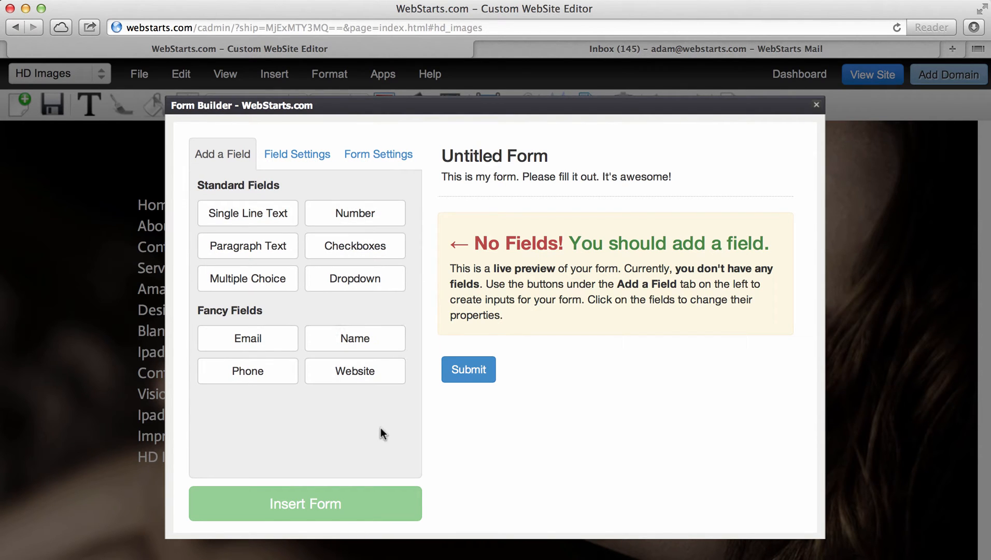
mouse_move(261, 249)
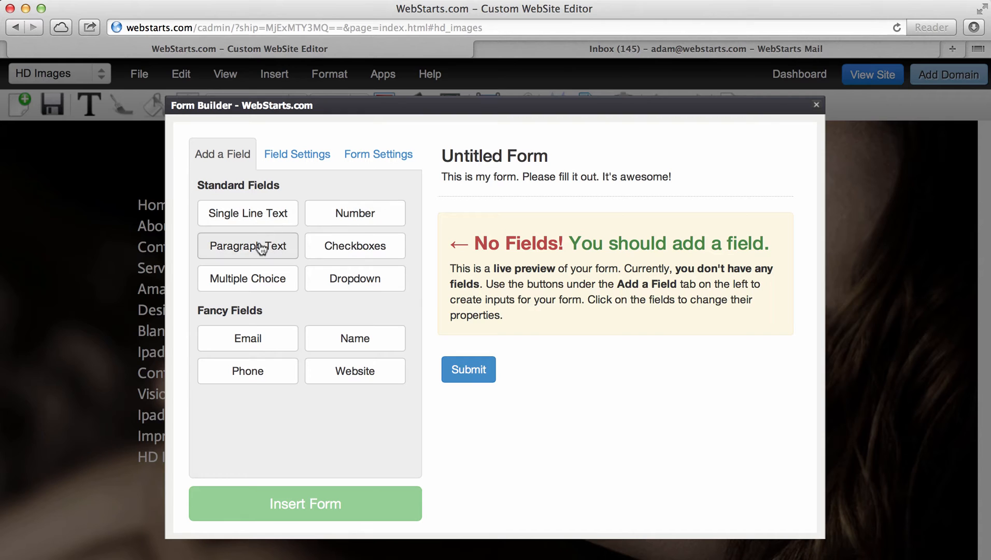
mouse_move(358, 350)
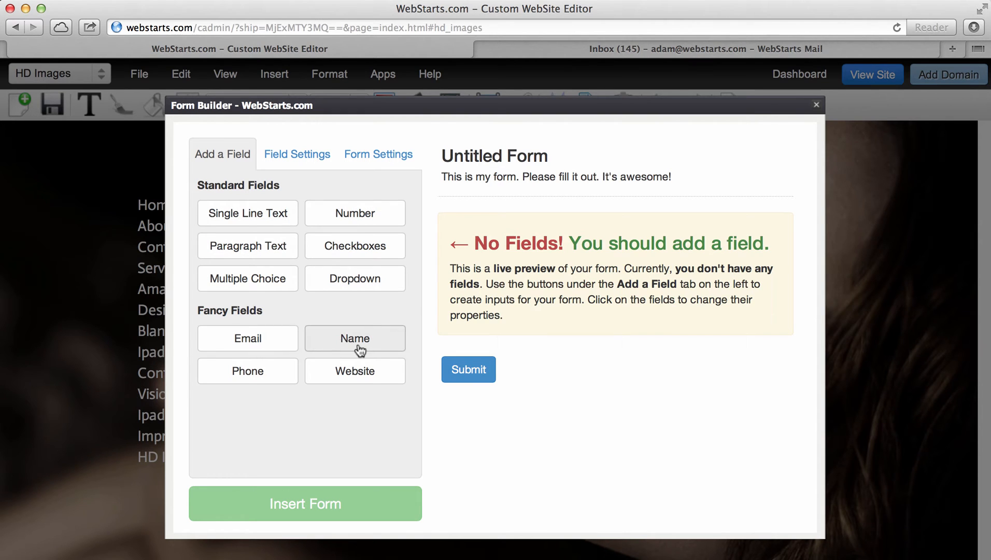
mouse_move(362, 375)
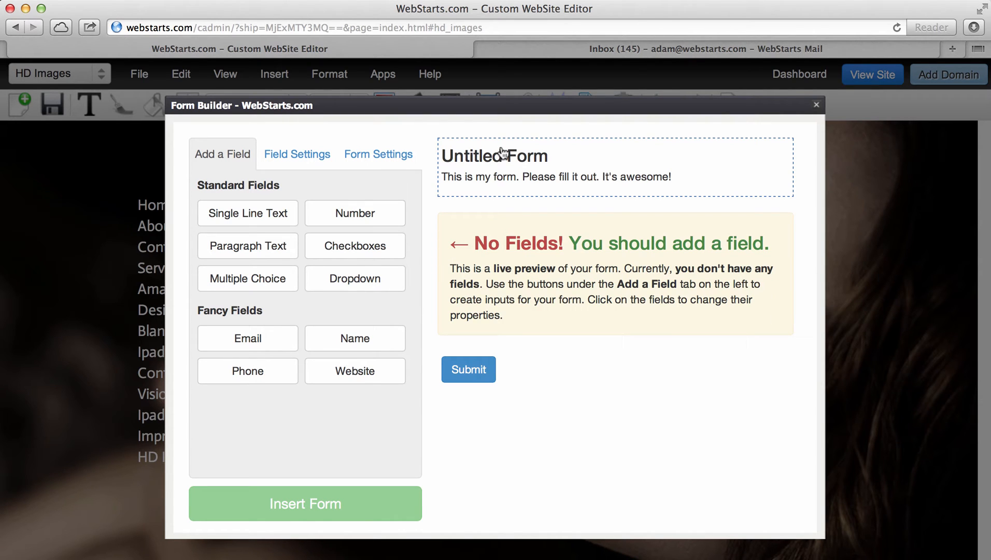
Name the form 'Please complete this form' with description 'Enter your info below.'.
click(378, 154)
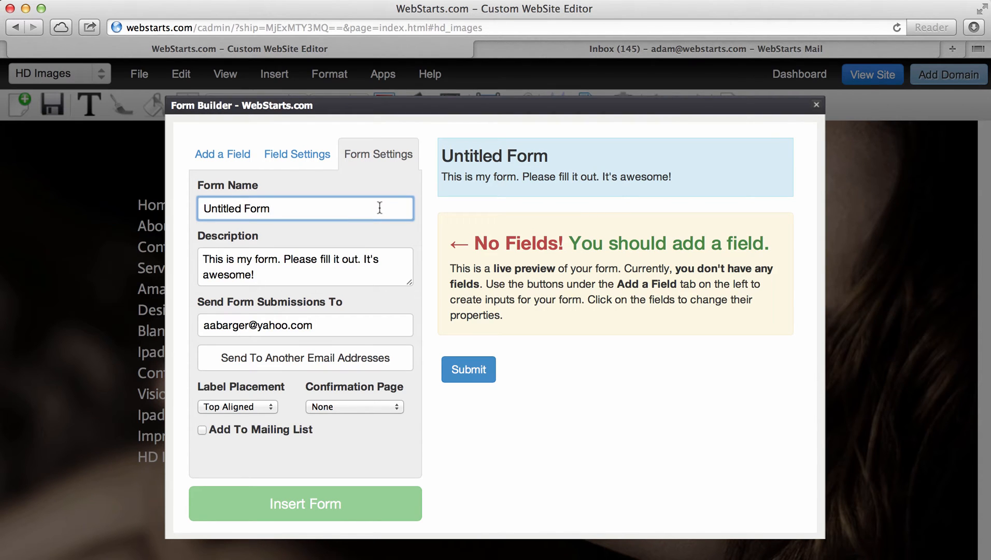
key(Backspace)
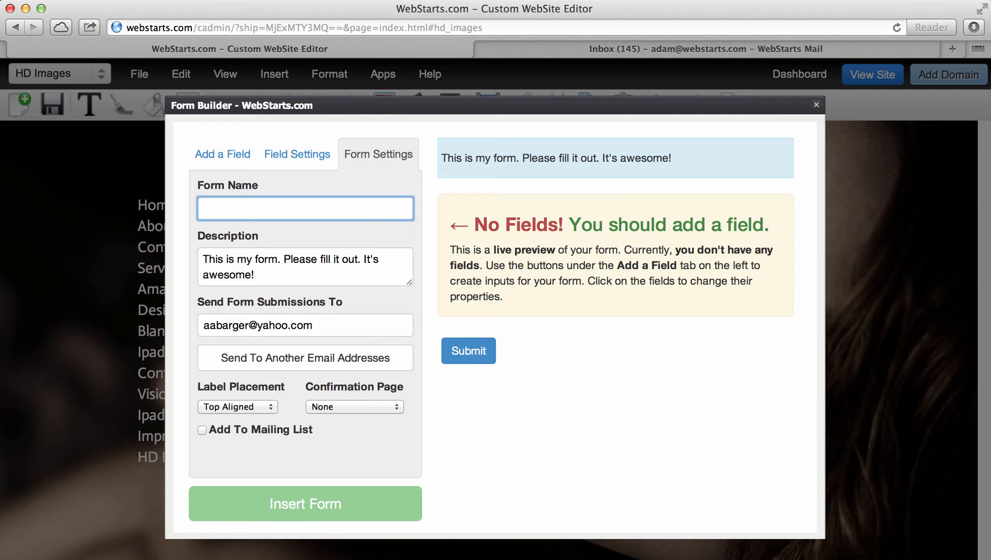
click(305, 209)
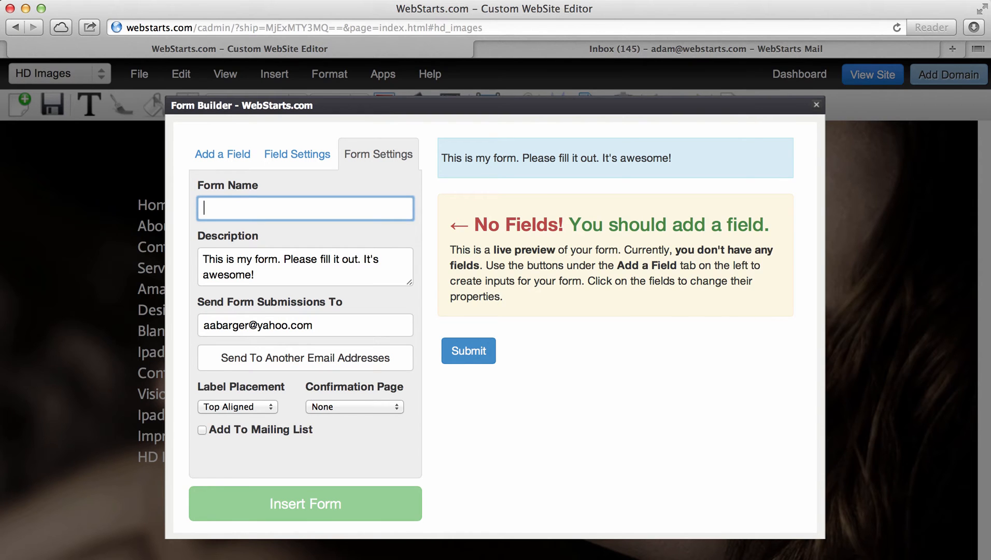
text(Please complete)
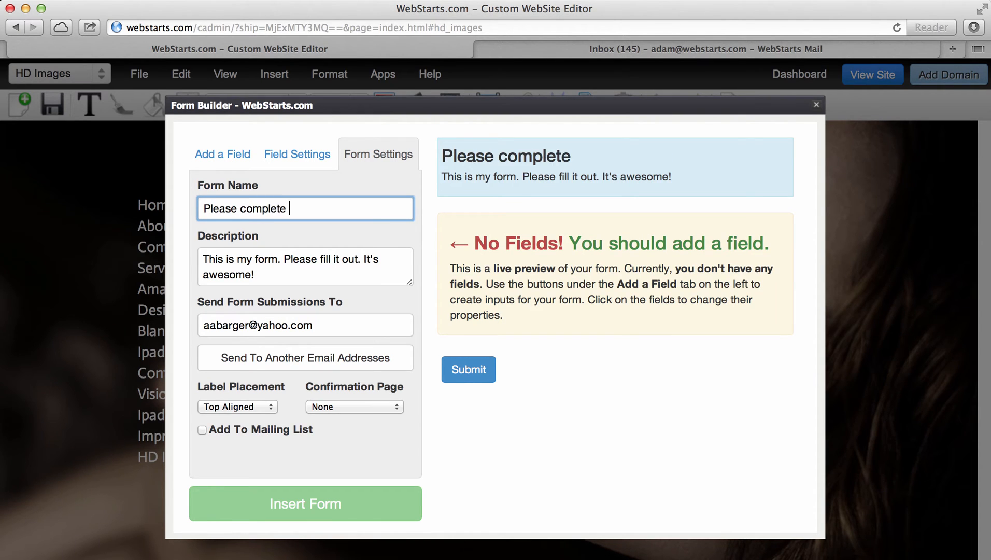
text(this form)
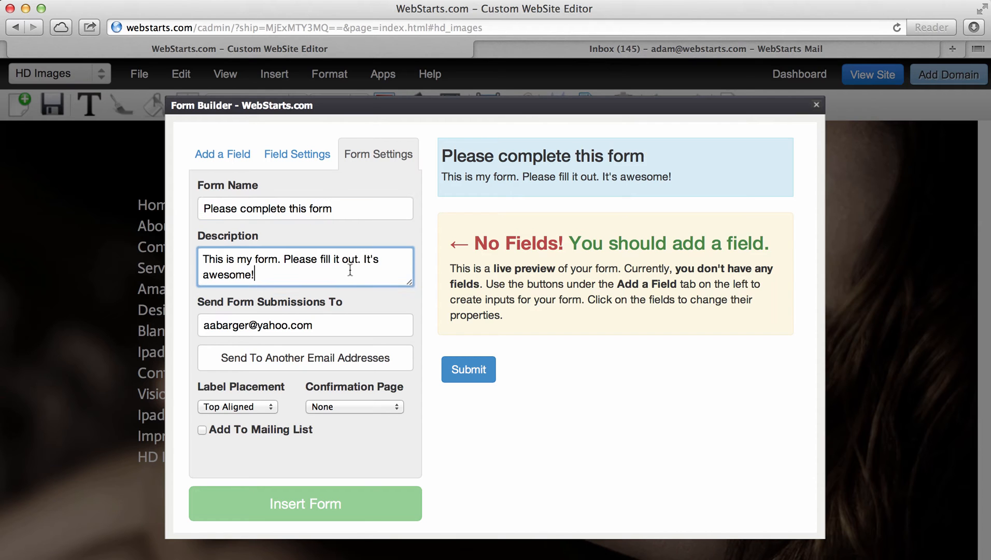
text(Enter your info be)
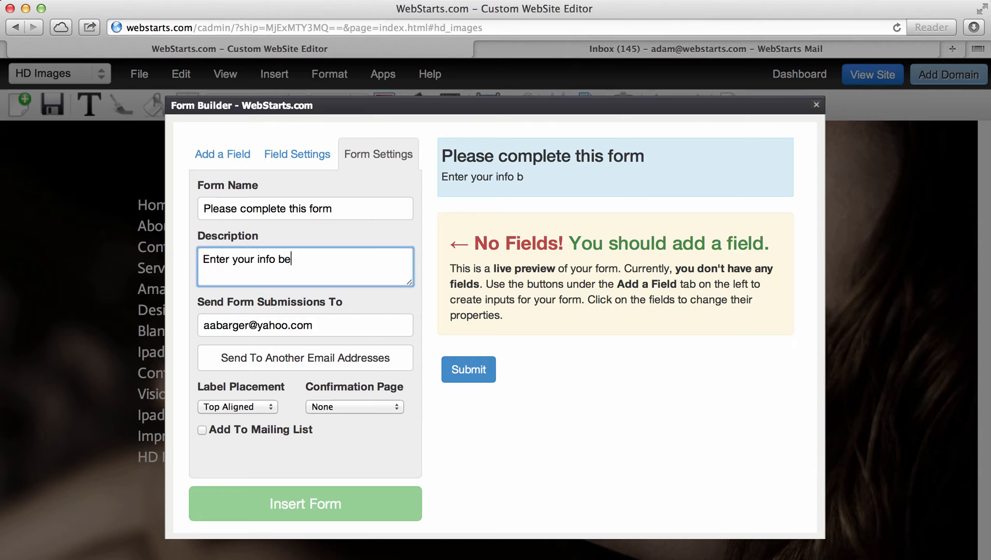
text(low.)
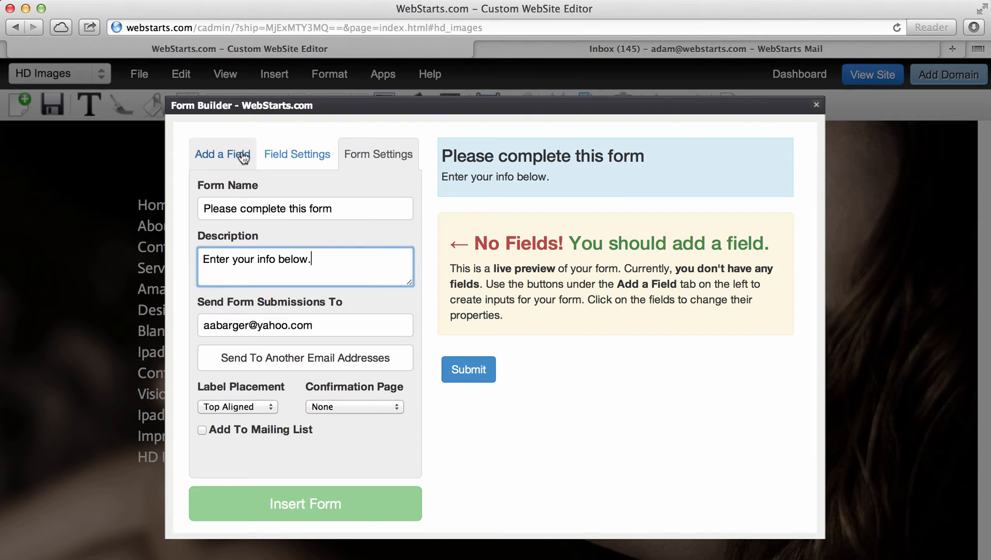
click(222, 155)
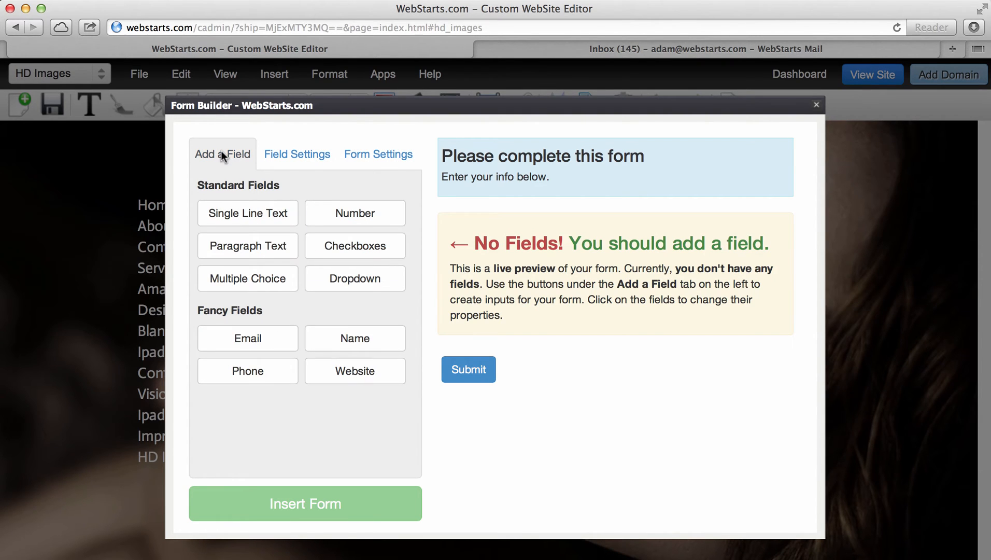
mouse_move(377, 332)
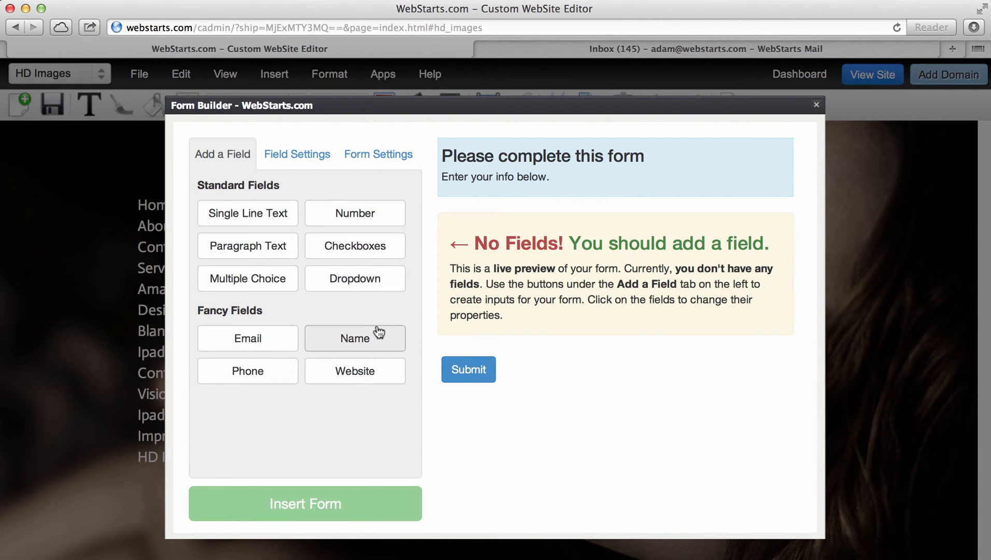
Add a text field and label it 'First Name'.
click(248, 213)
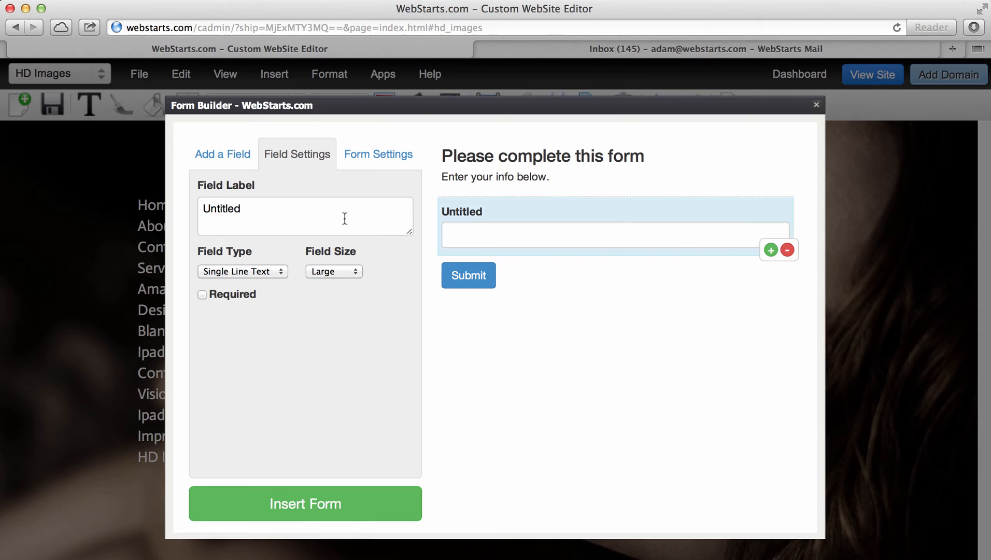
double_click(221, 209)
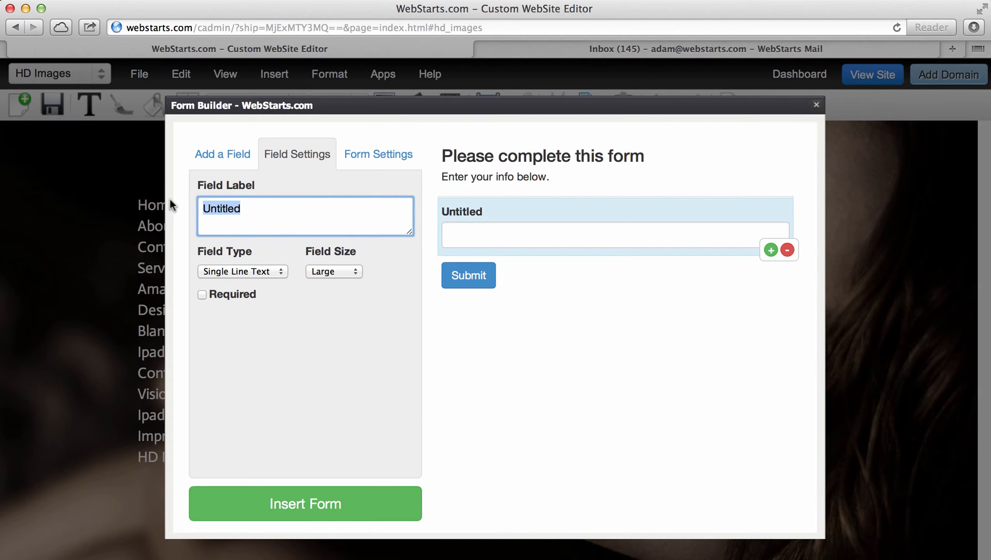
text(First)
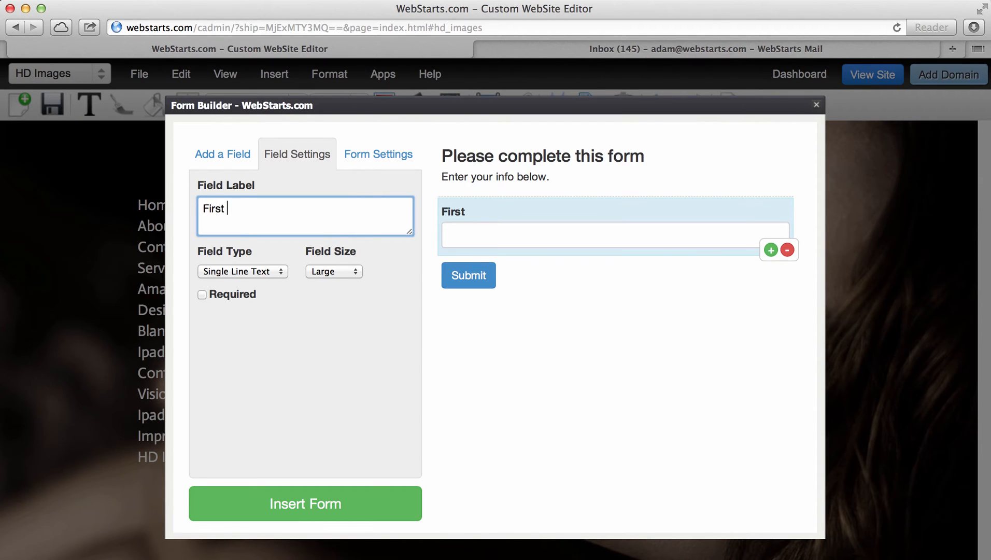
text(Name)
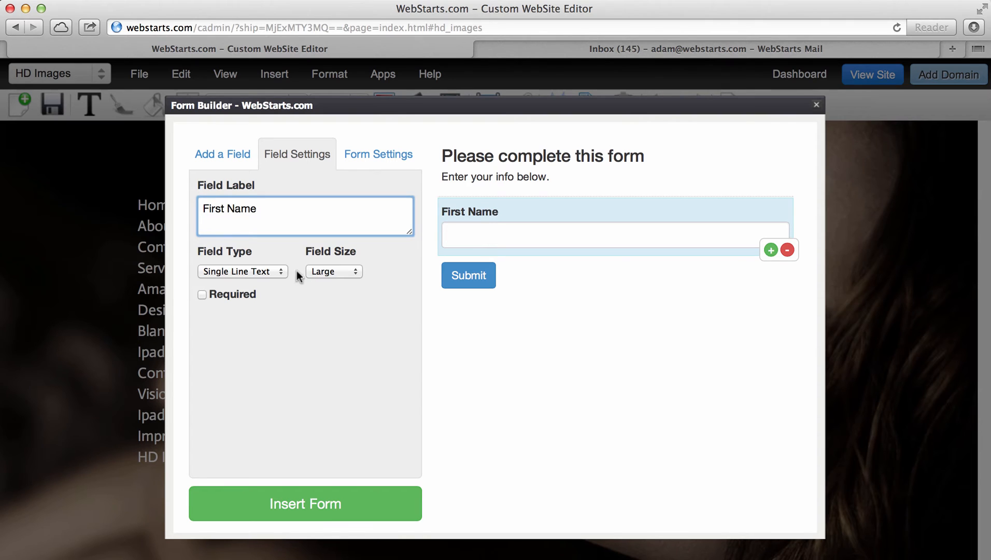
Keep First Name as single-line text and set its field size to Medium.
click(242, 272)
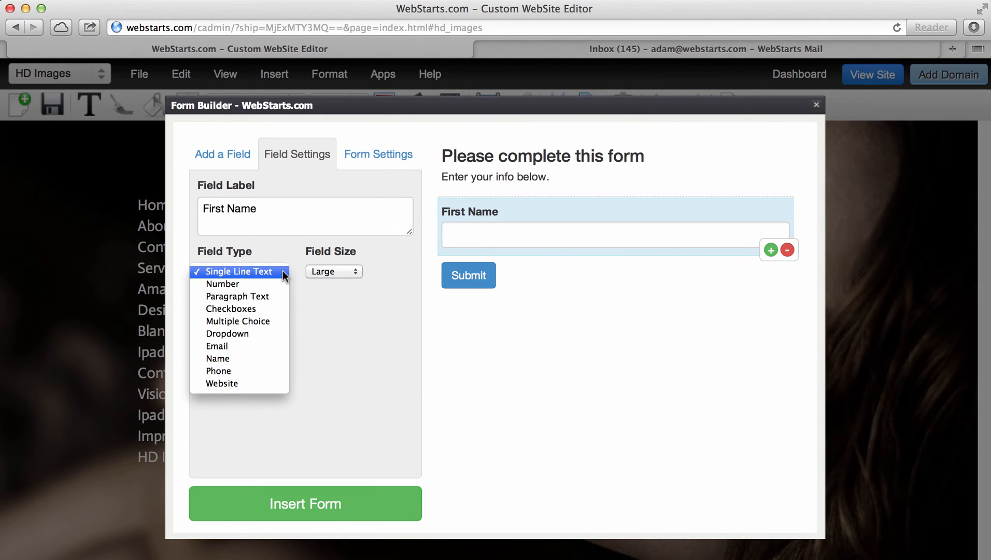
click(239, 271)
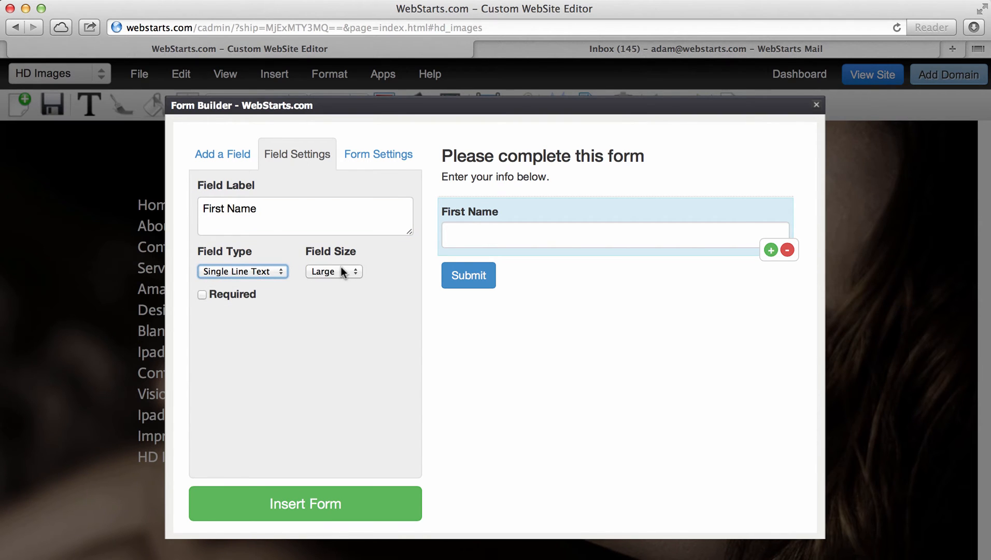
click(333, 272)
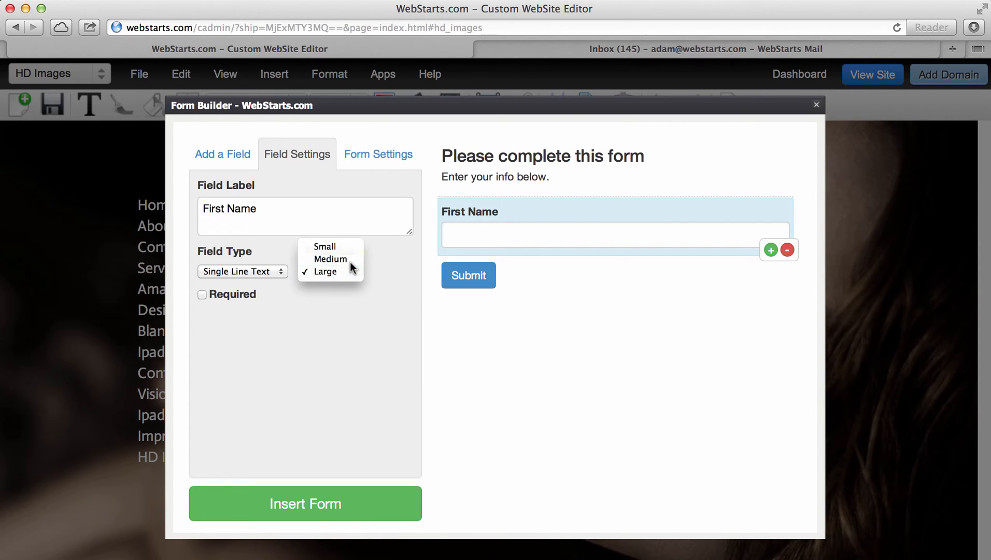
click(331, 259)
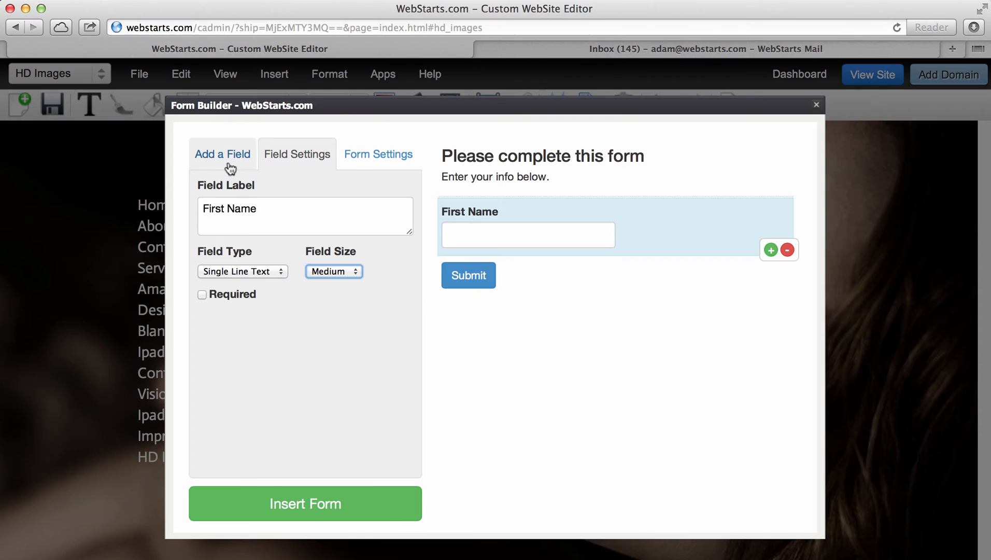
click(222, 154)
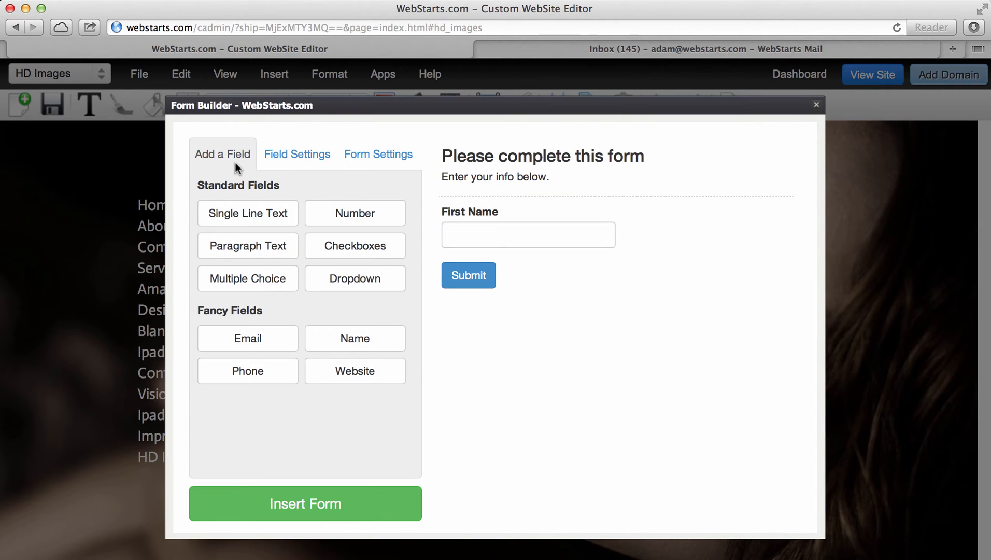
Add a single-line text field labelled 'Last Name' below First Name.
click(247, 213)
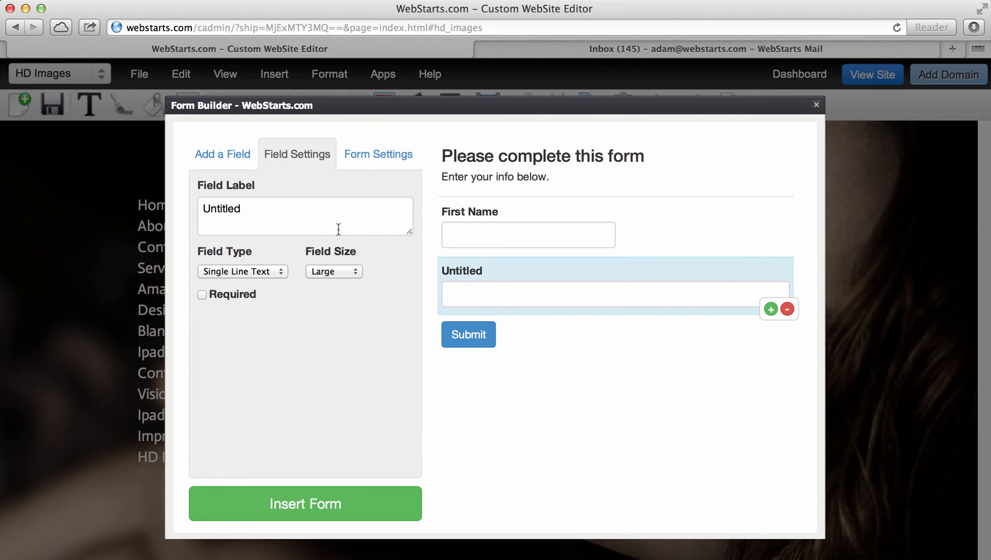
text(Last Name)
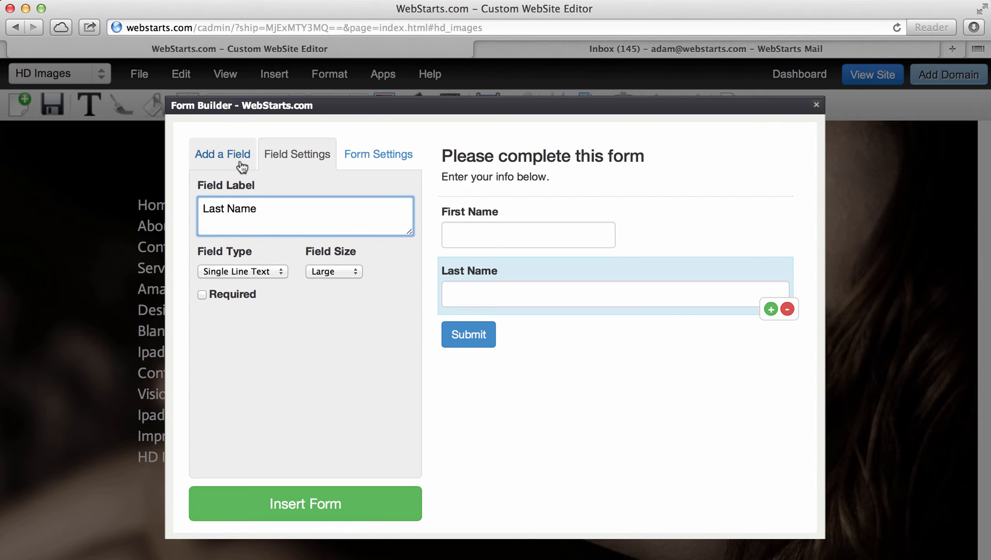
click(223, 154)
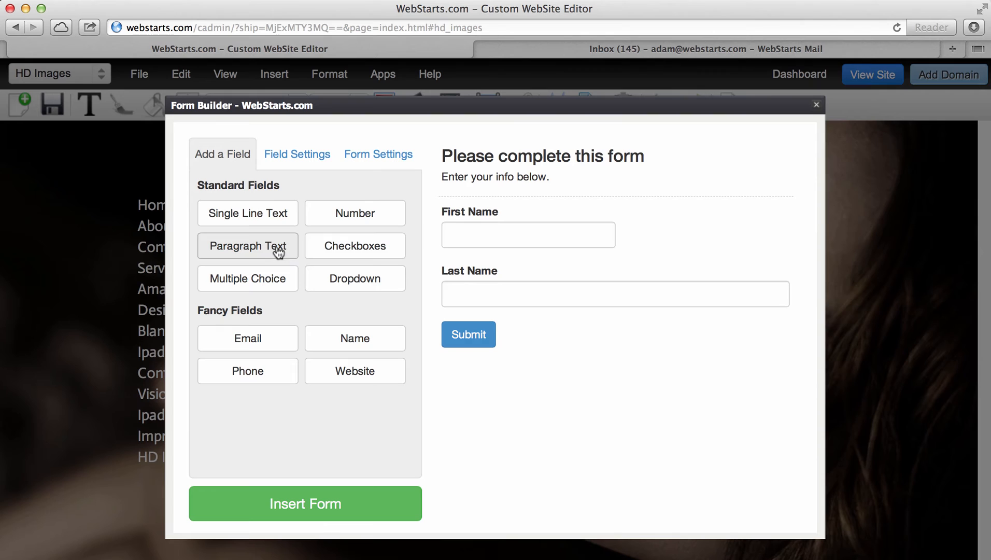
Add checkbox and dropdown questions, renaming the first checkbox choice to Blue.
click(355, 246)
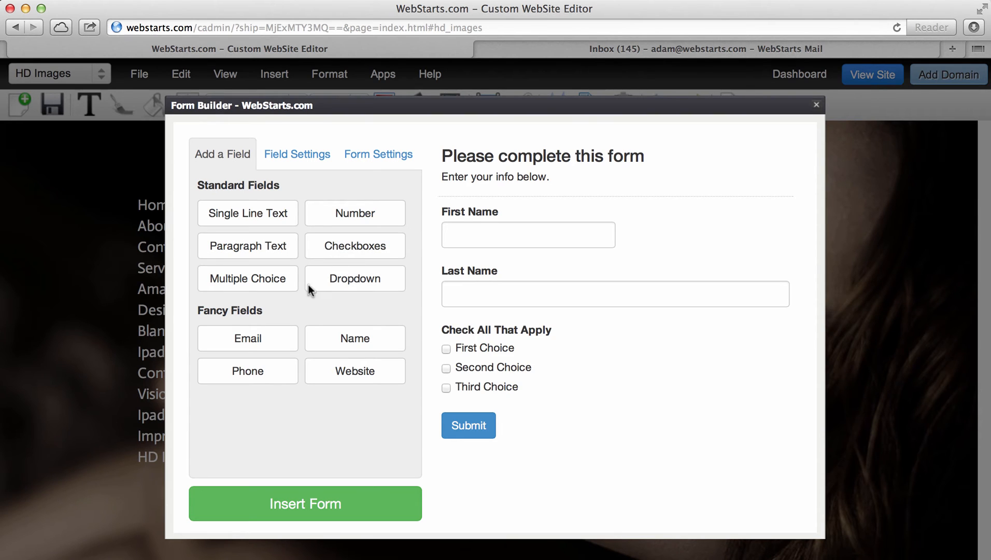
mouse_move(352, 293)
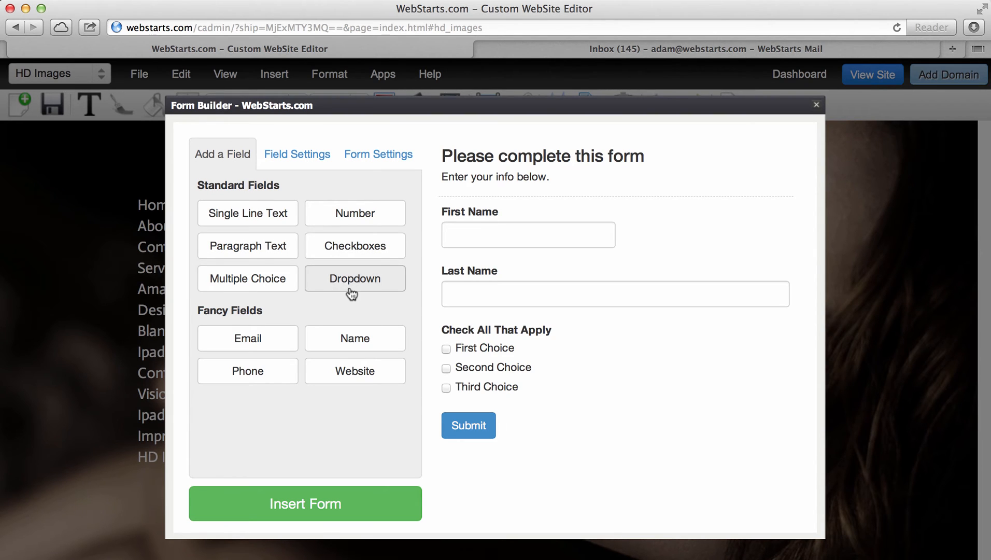
click(355, 278)
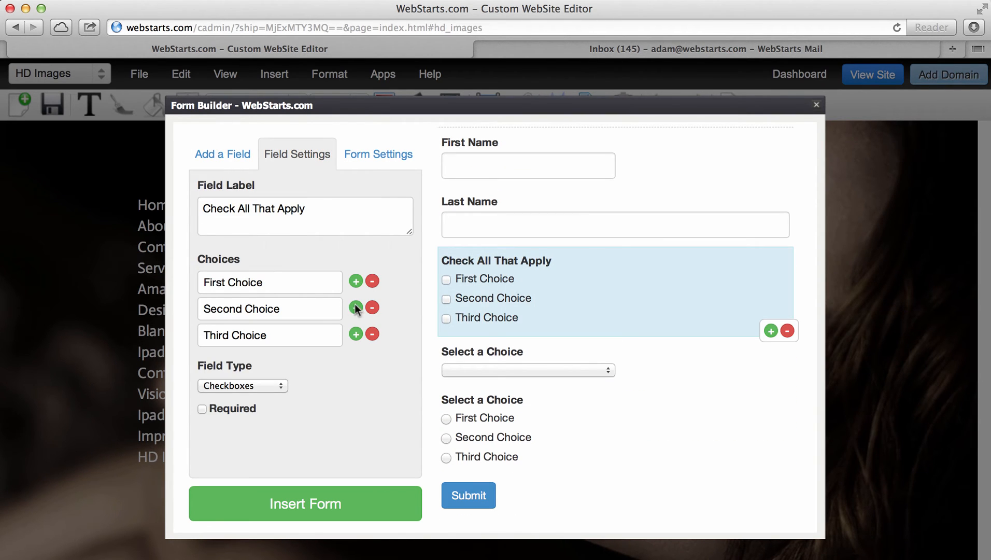
double_click(246, 282)
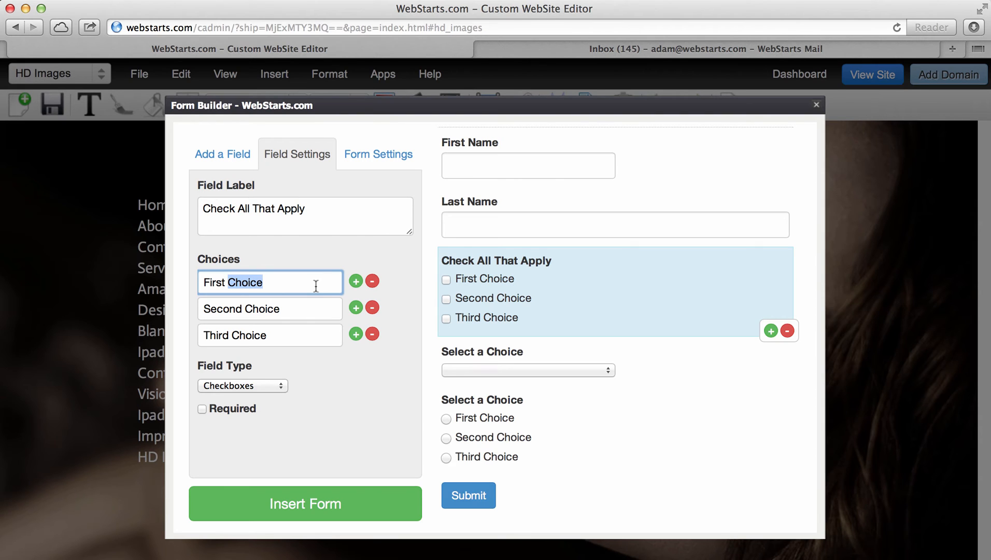
double_click(246, 282)
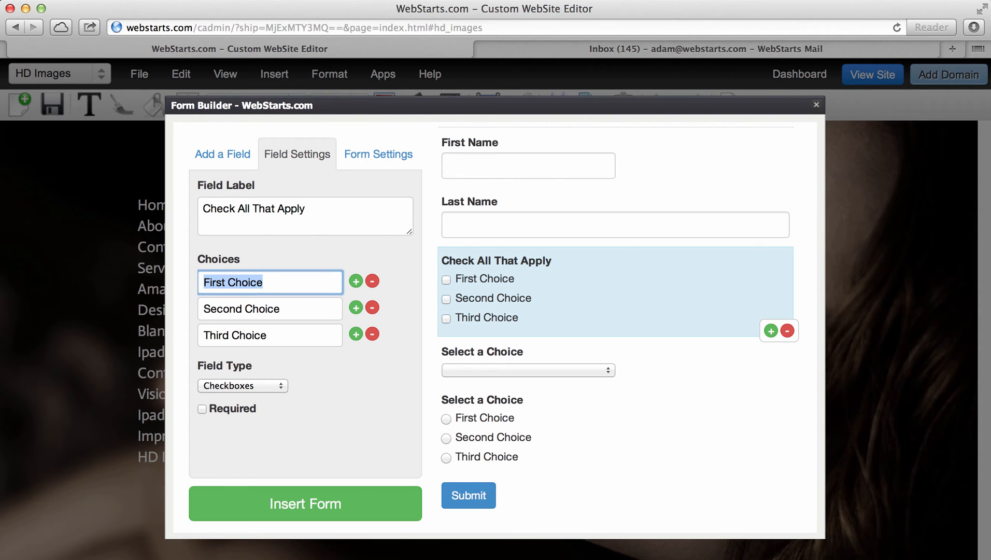
text(Blue)
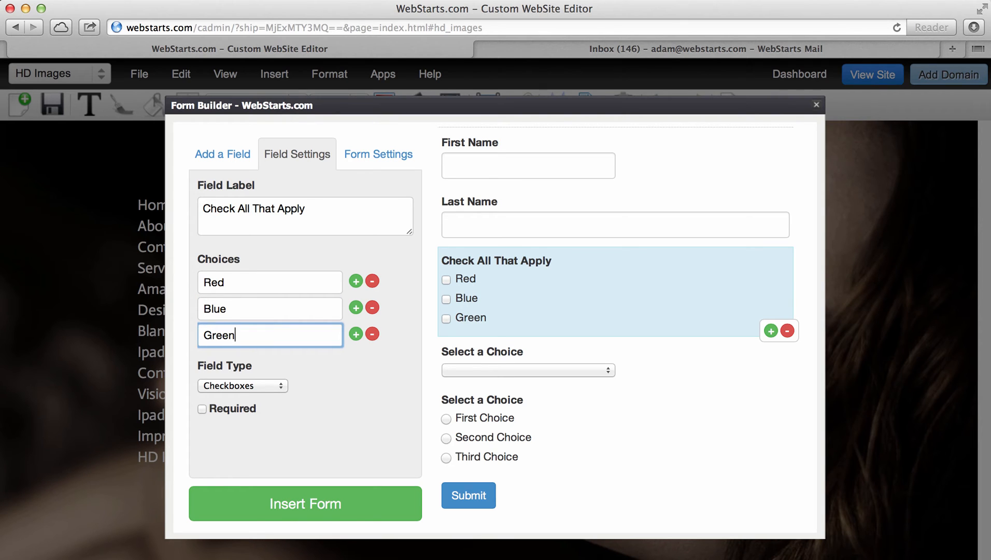
Add a Yellow choice and relabel the color checkbox question, then delete it.
click(356, 334)
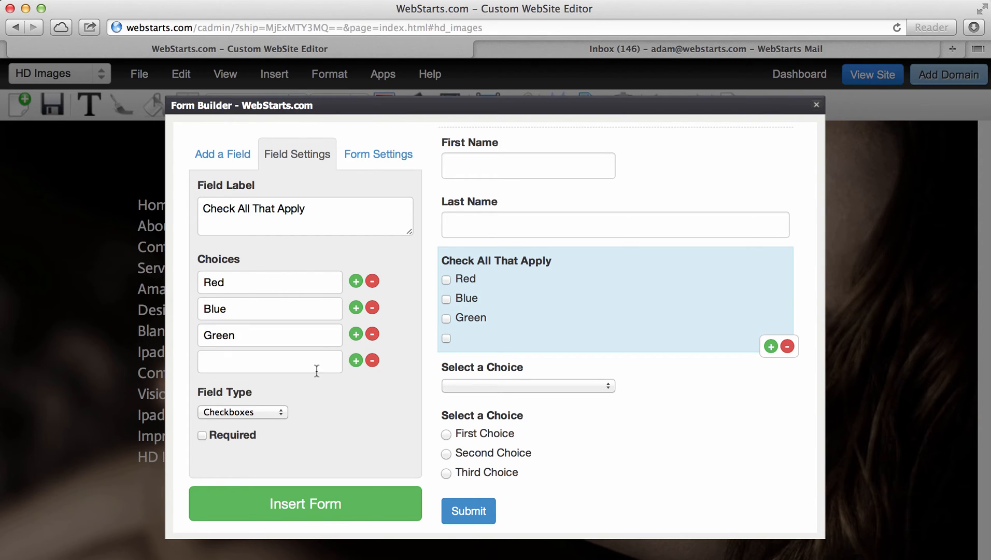
text(Yellow)
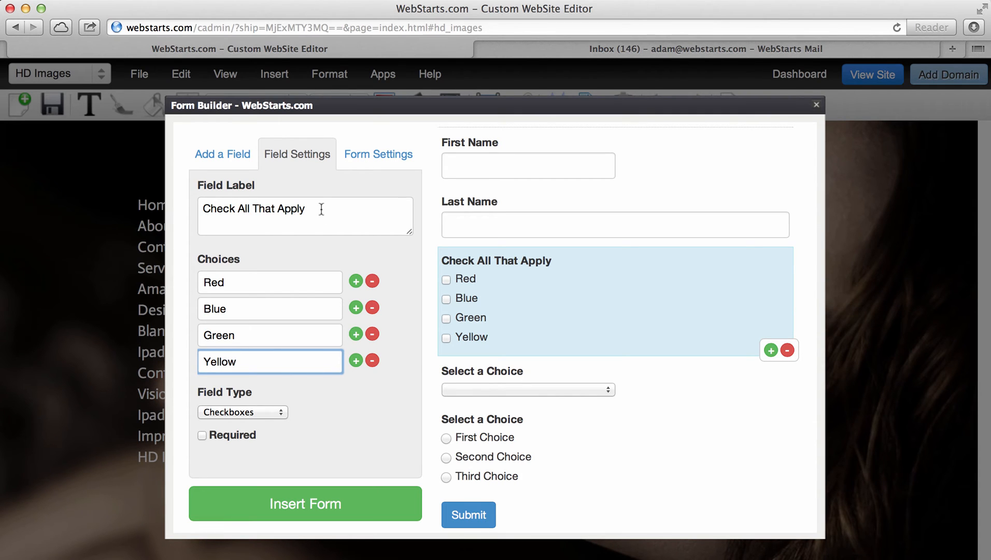
click(320, 215)
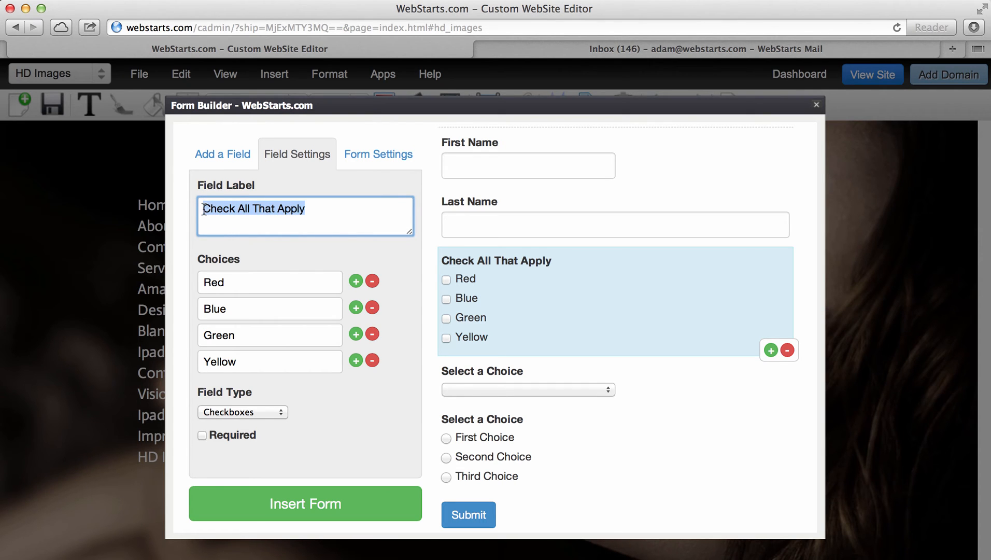
text(Please select a co)
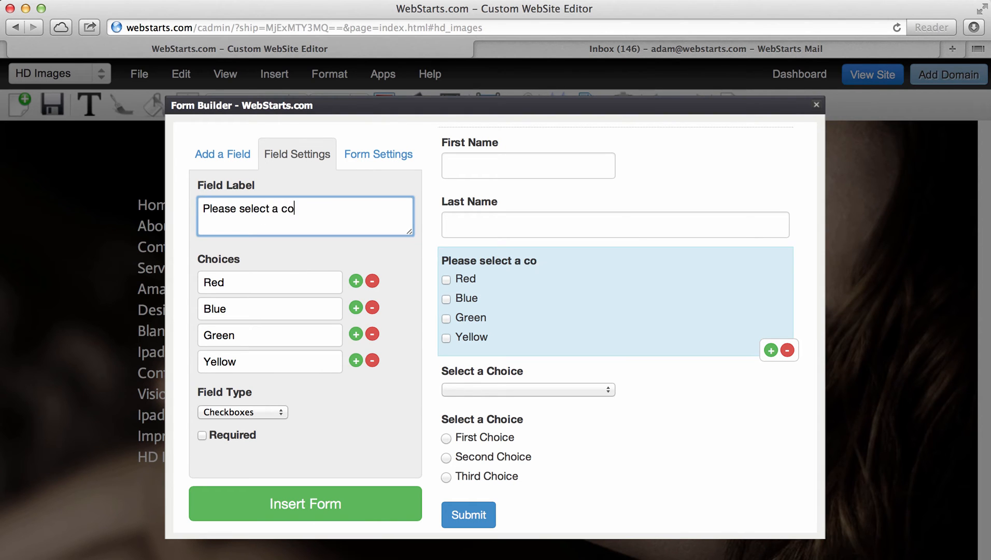
text(lor)
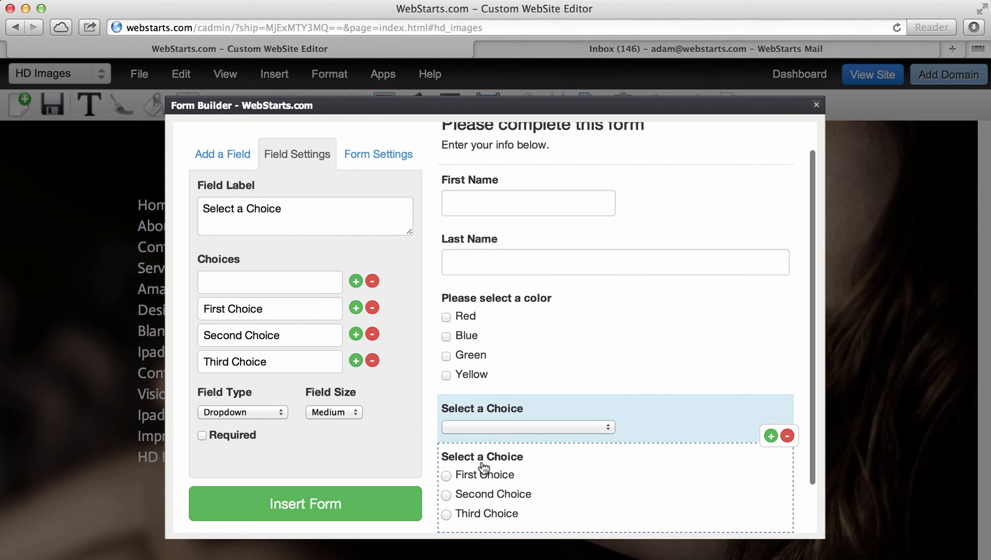
click(222, 154)
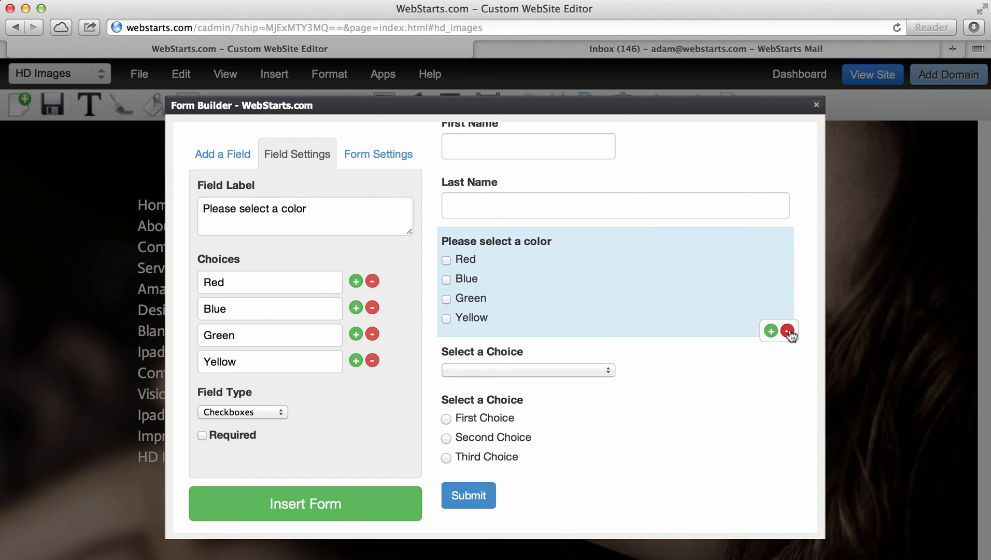
click(788, 330)
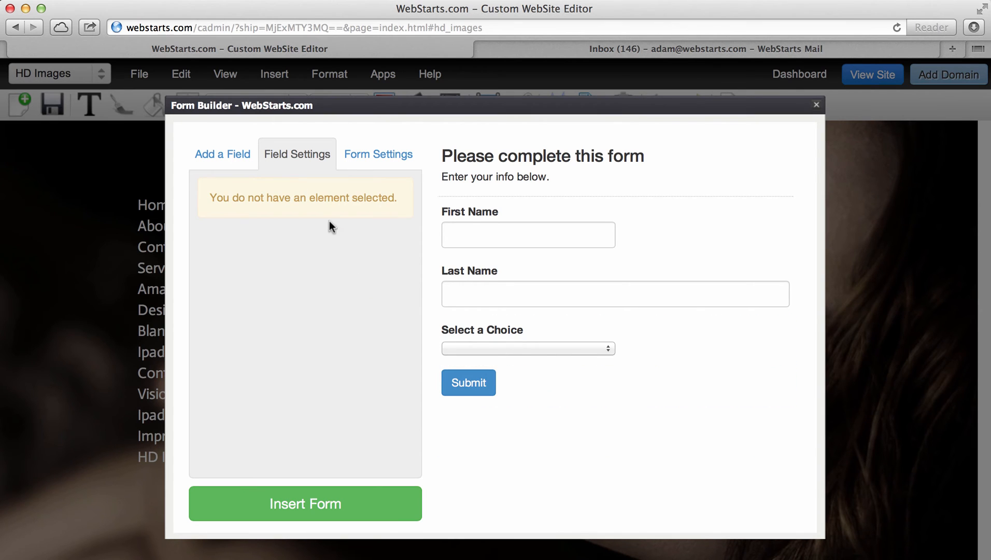
Add an untitled Paragraph Text field and an Email Address field to the form.
click(222, 154)
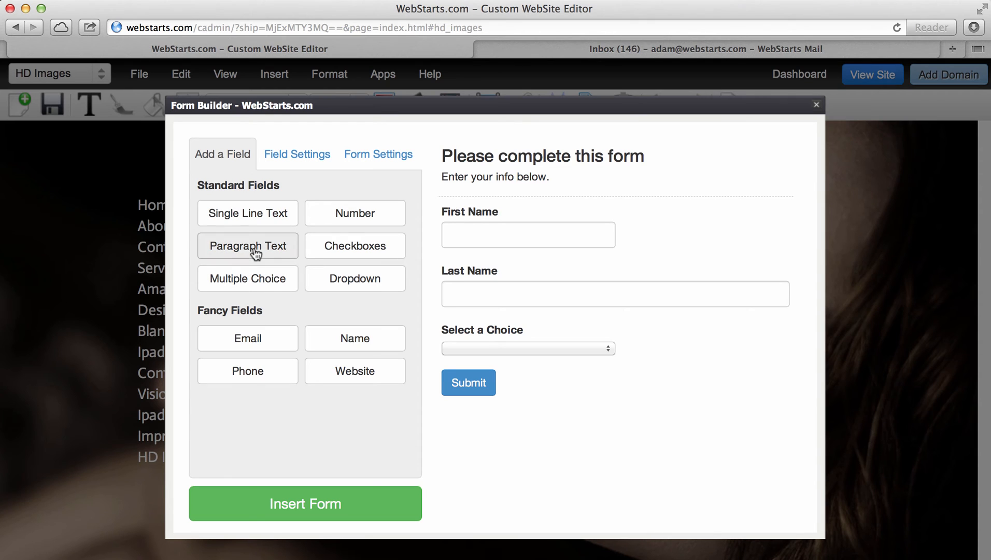
click(248, 246)
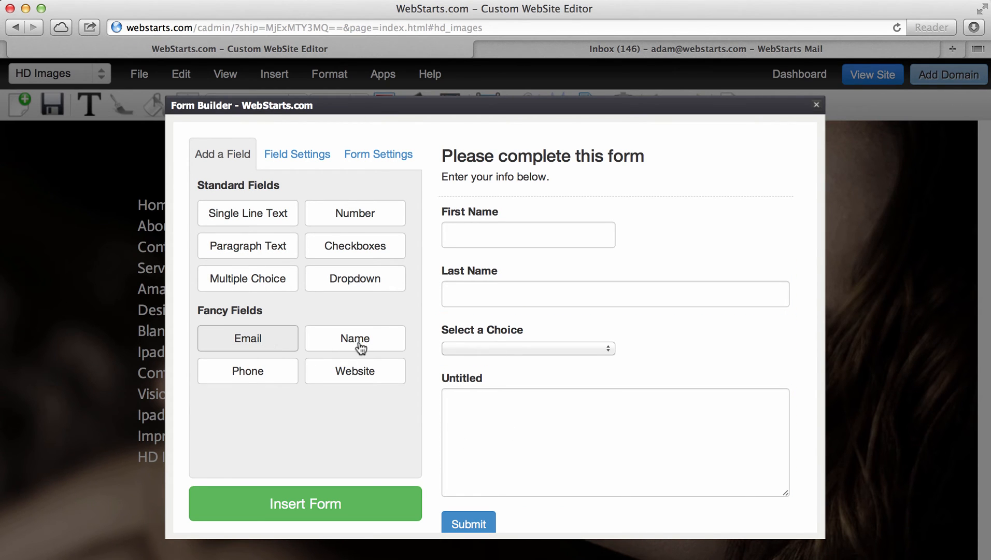
click(247, 338)
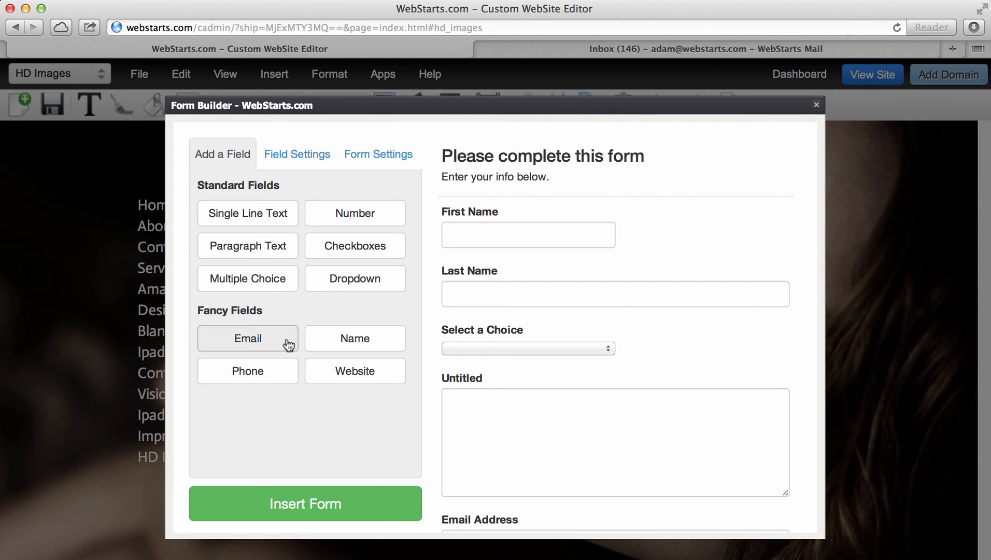
click(248, 338)
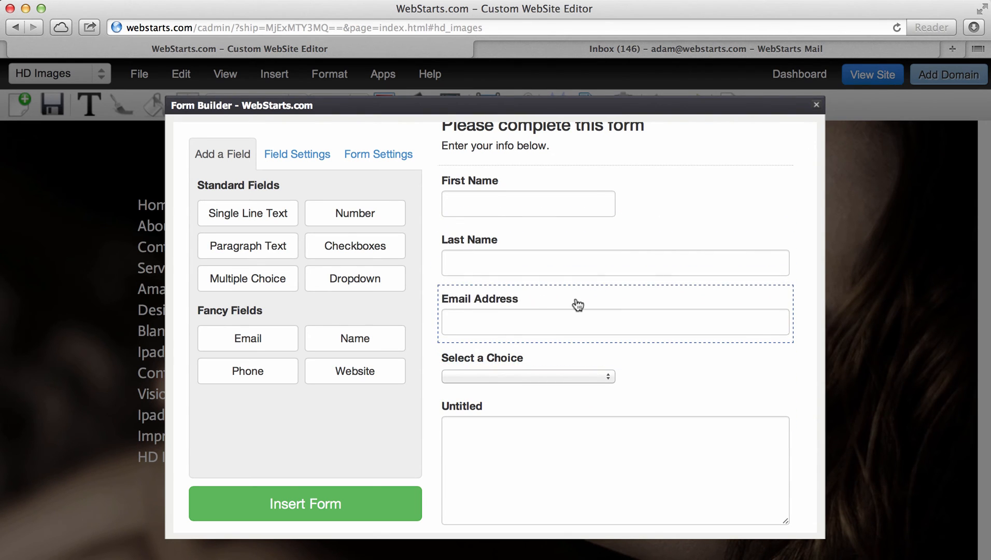
scroll(down, 3)
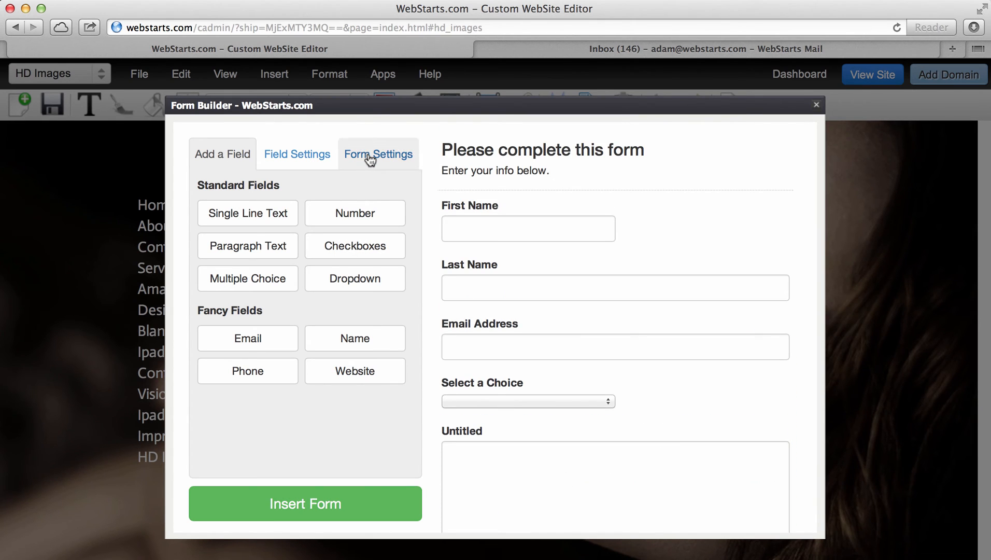
click(379, 154)
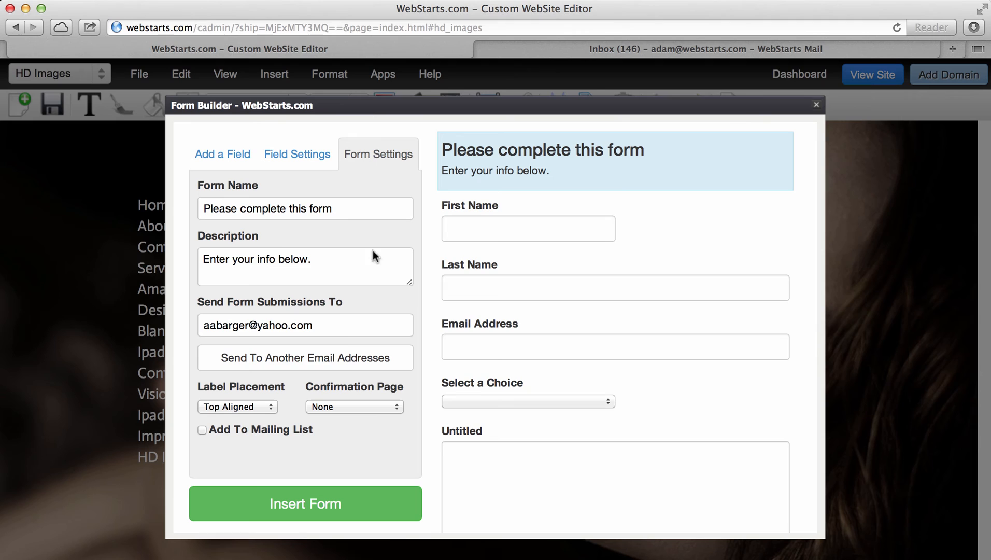
double_click(256, 325)
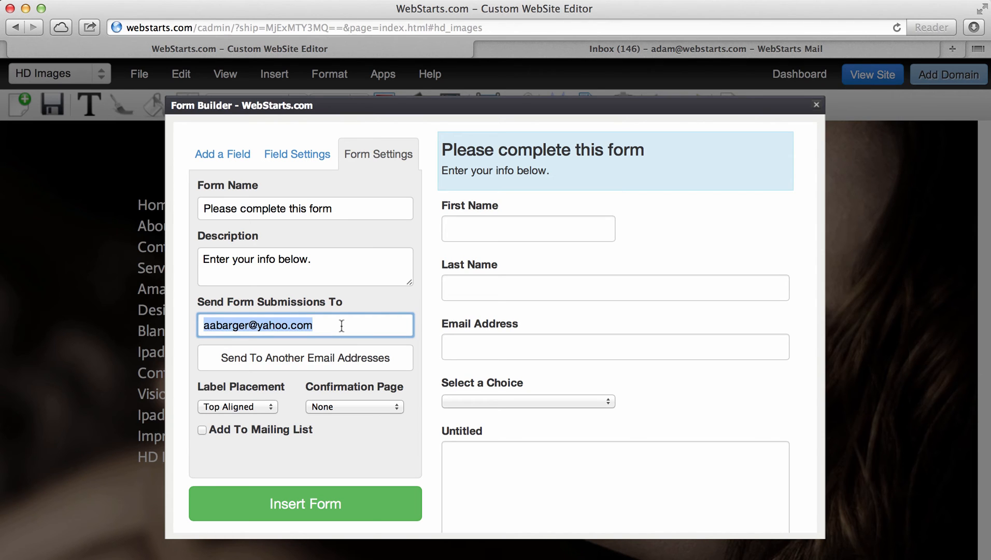
mouse_move(342, 330)
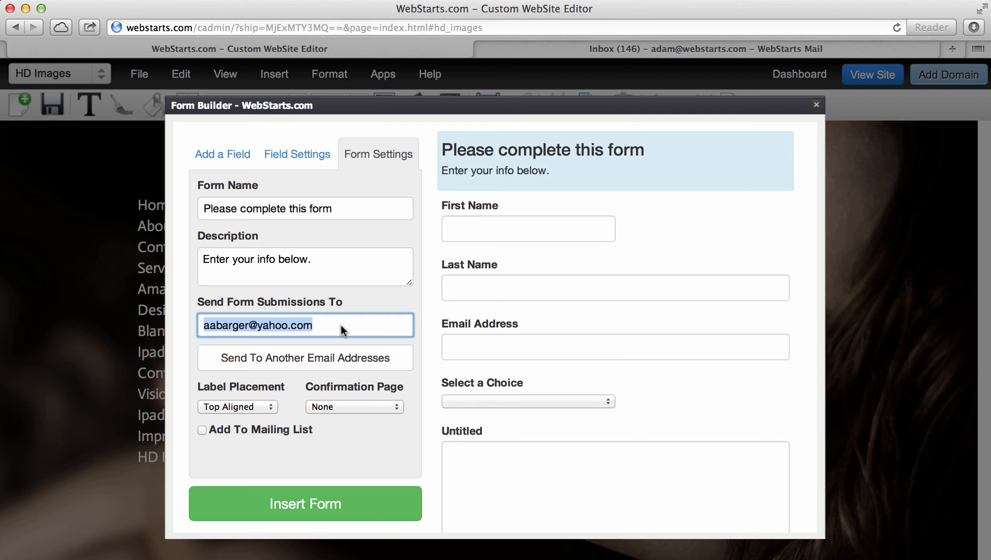
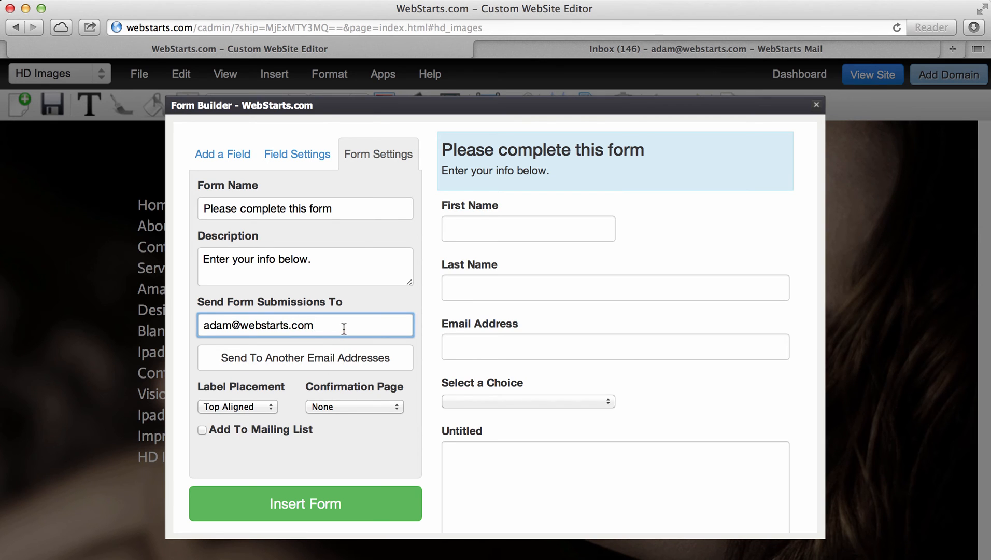
mouse_move(350, 438)
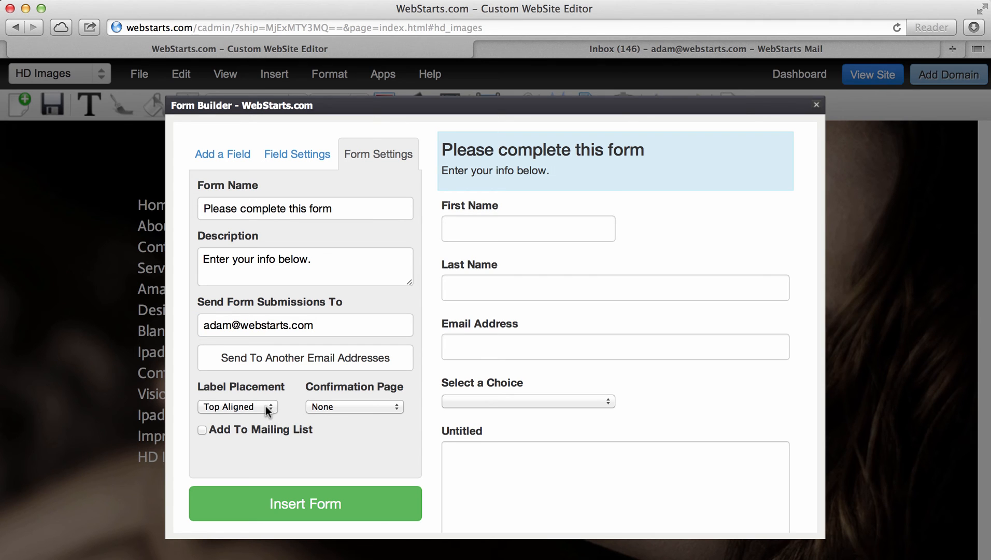
click(238, 407)
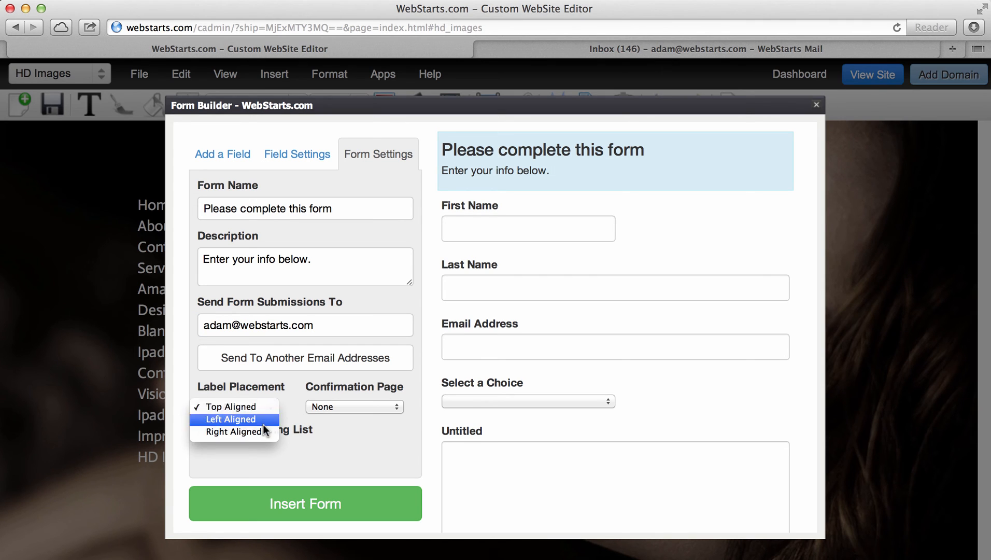
click(231, 419)
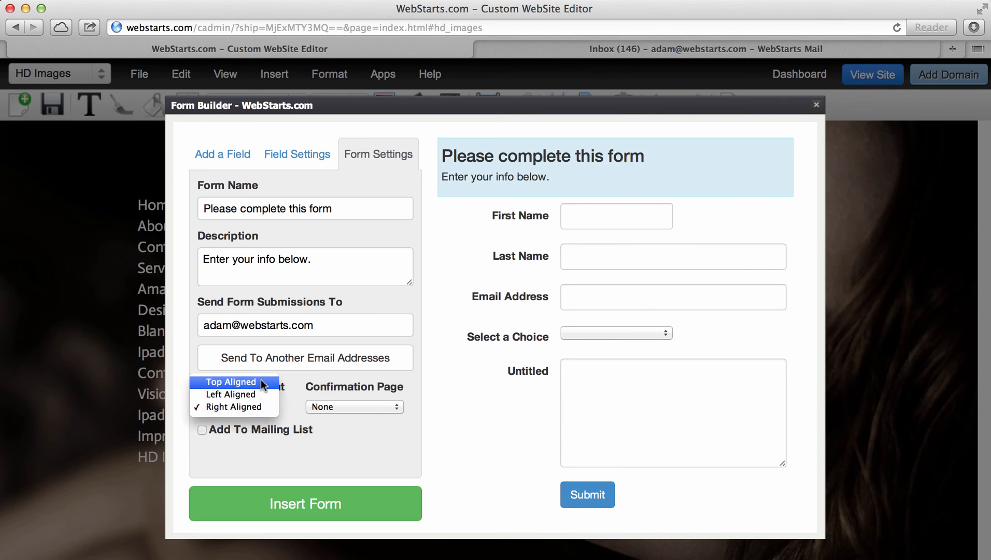
click(355, 407)
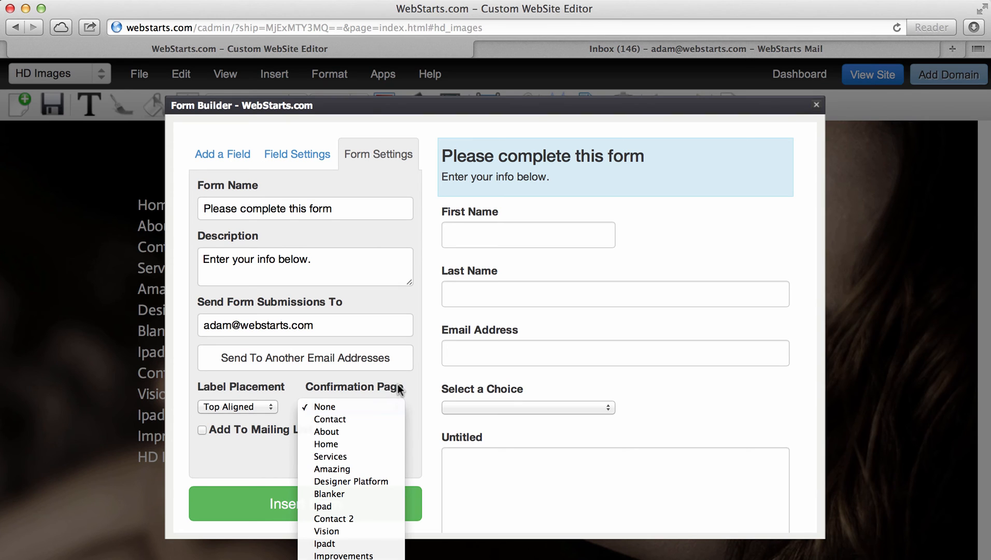
click(325, 407)
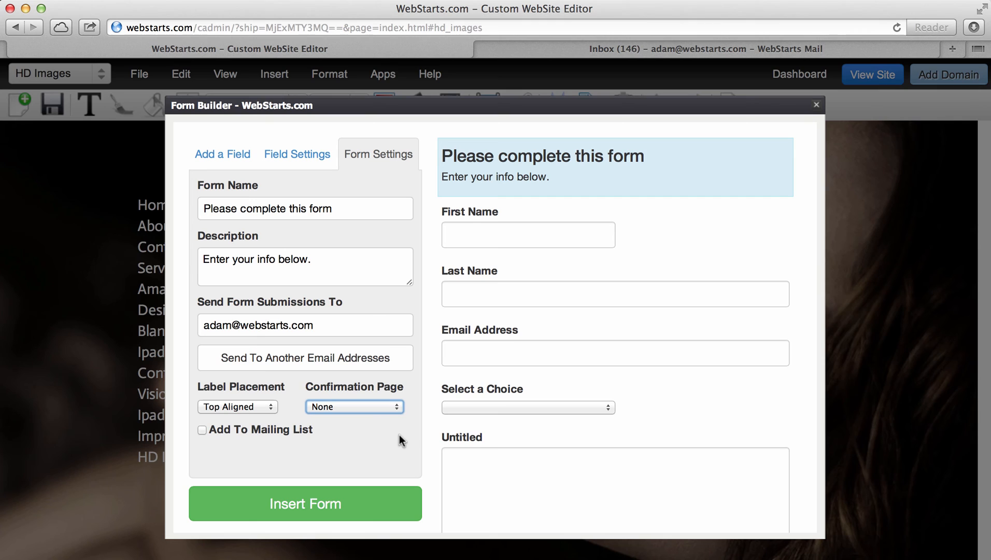
mouse_move(268, 463)
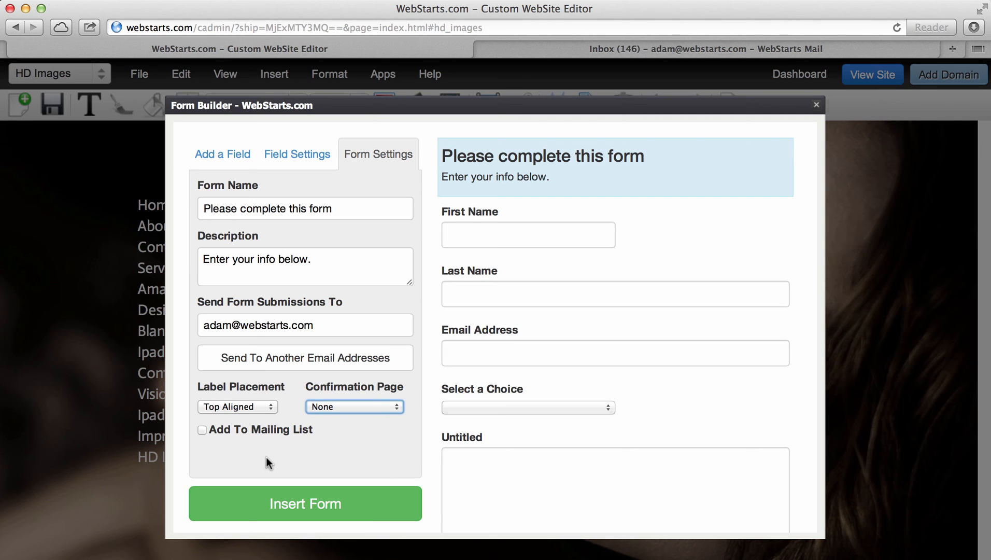
click(203, 430)
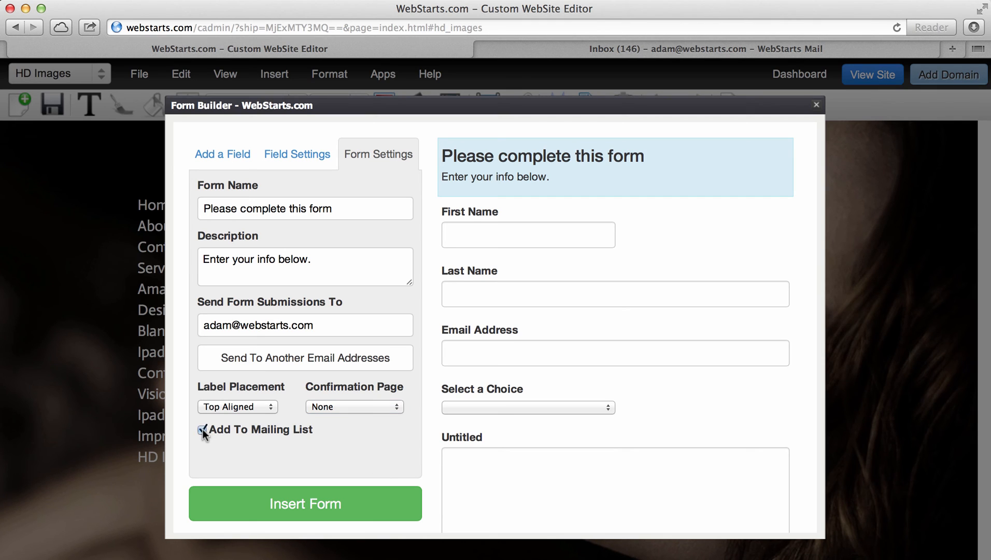
click(202, 430)
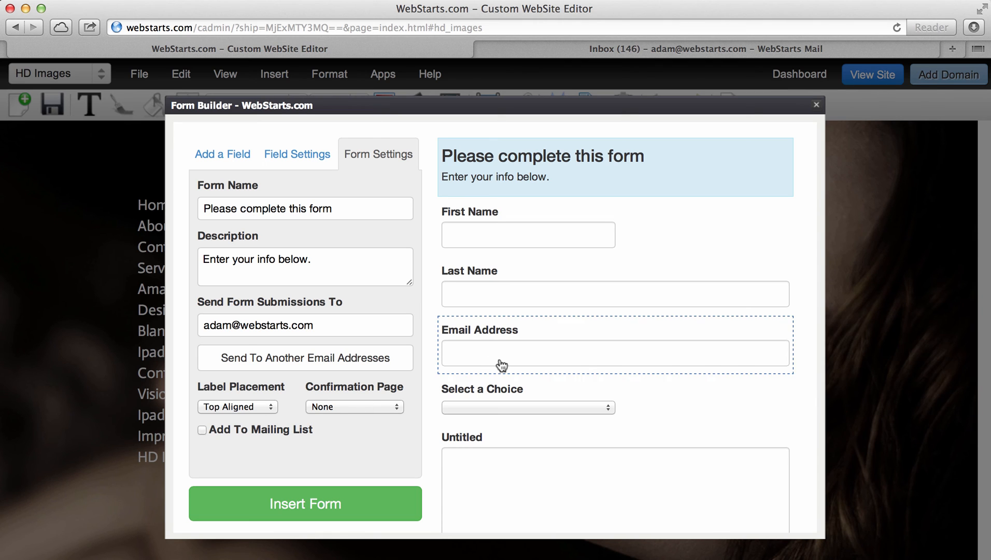
scroll(down, 3)
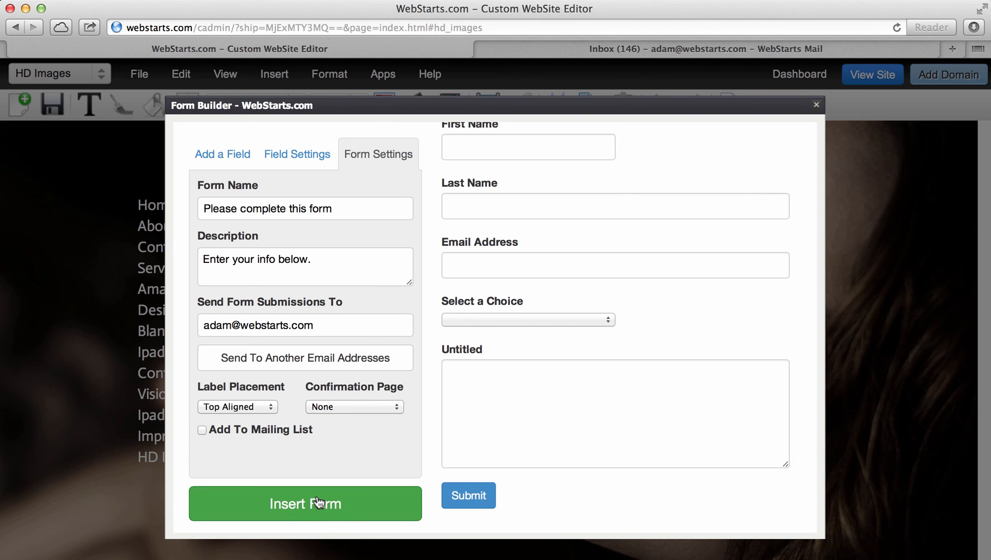
mouse_move(305, 510)
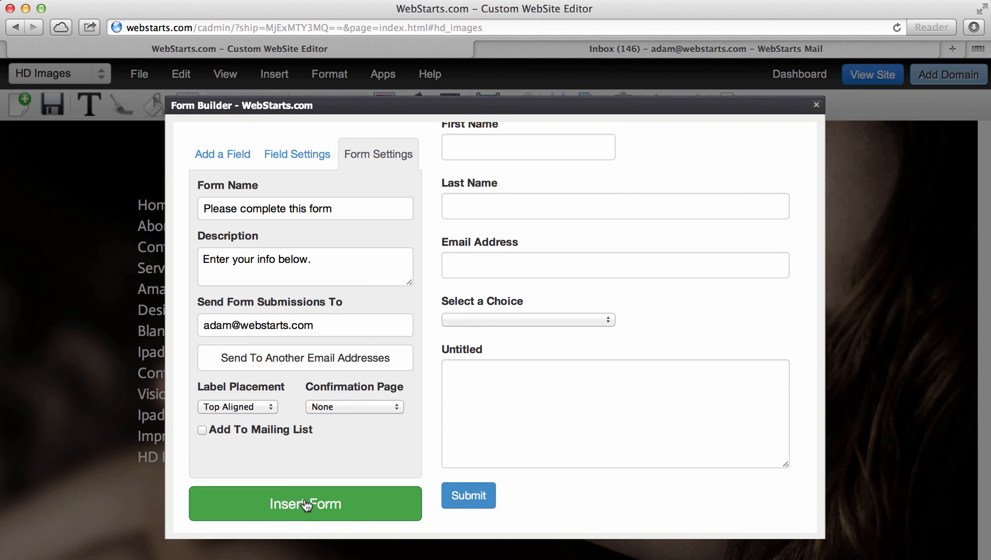
Insert the form on the HD Images page and set its font to Expletus Sans.
click(305, 504)
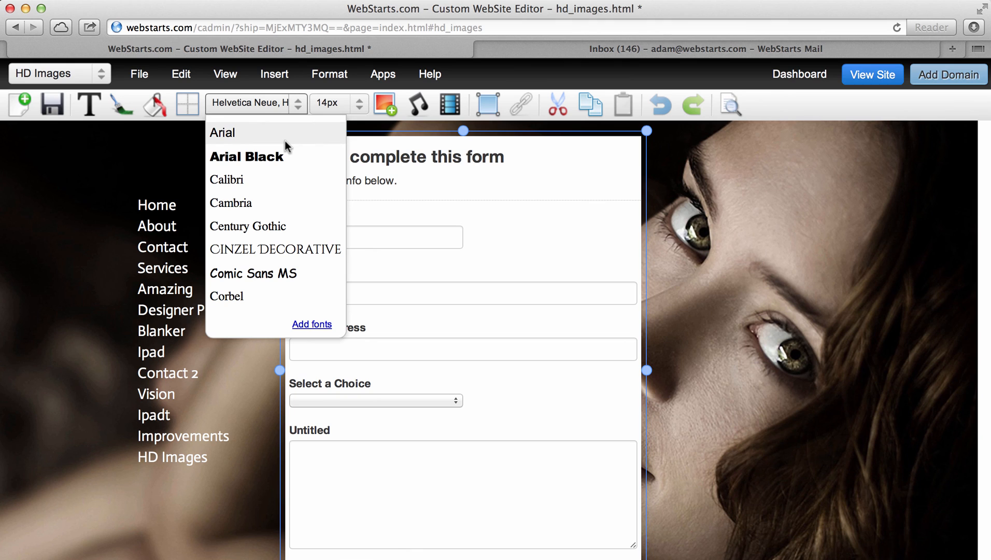
click(223, 132)
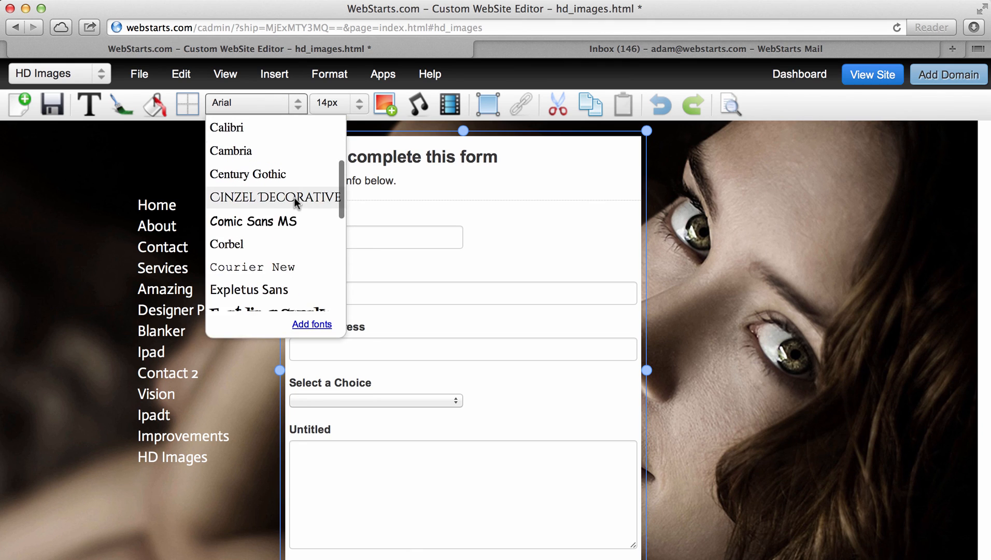
scroll(down, 3)
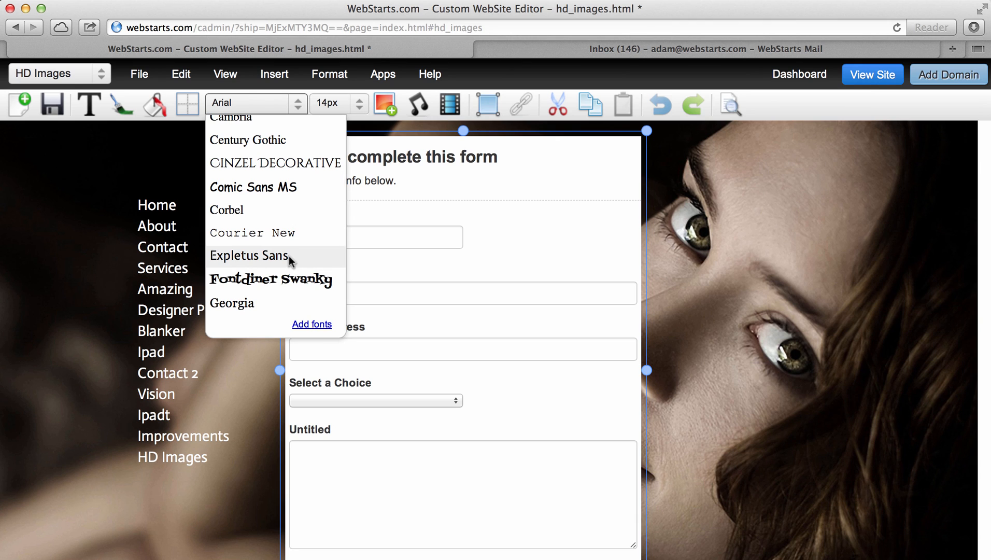
click(249, 255)
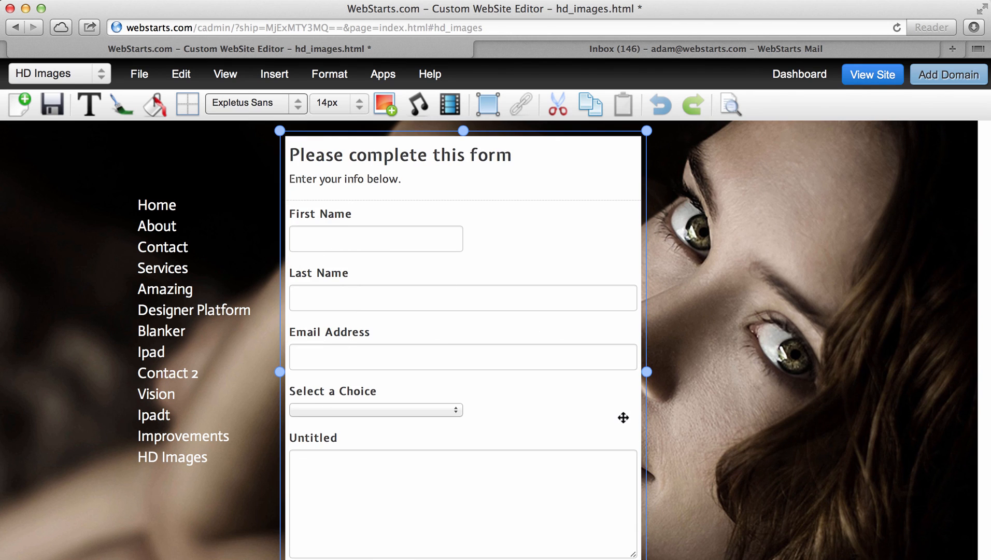
scroll(down, 3)
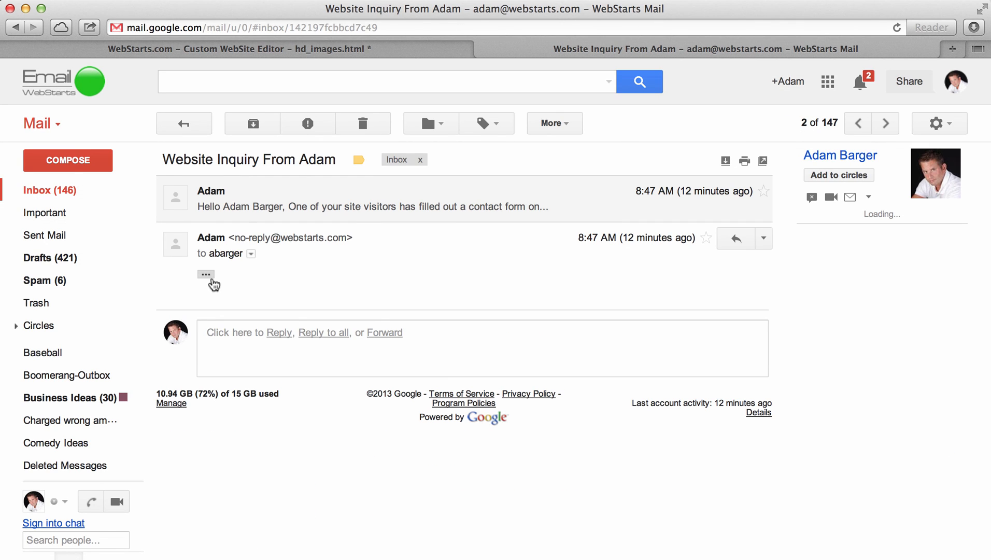
Expand the Website Inquiry email to reveal Adam's full submitted form details.
click(206, 275)
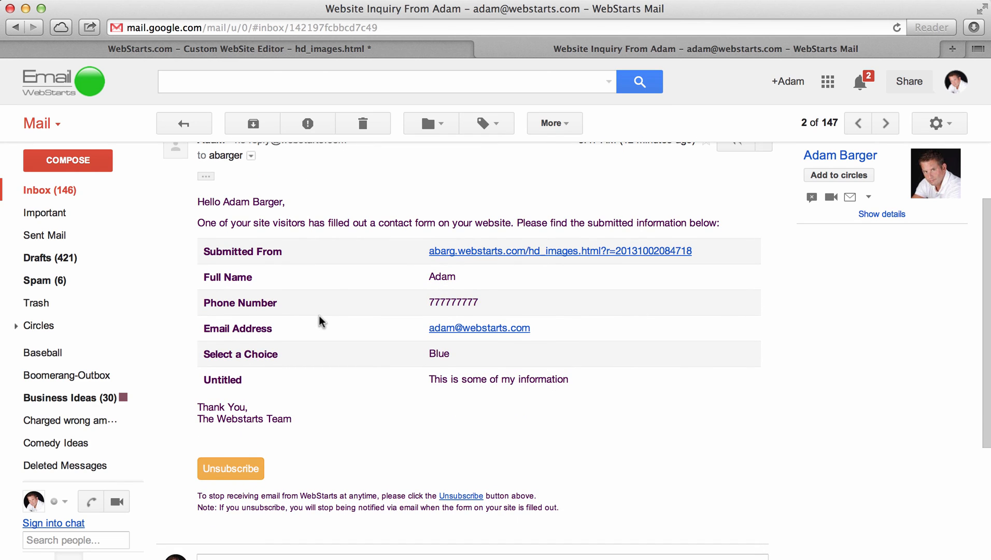
mouse_move(673, 16)
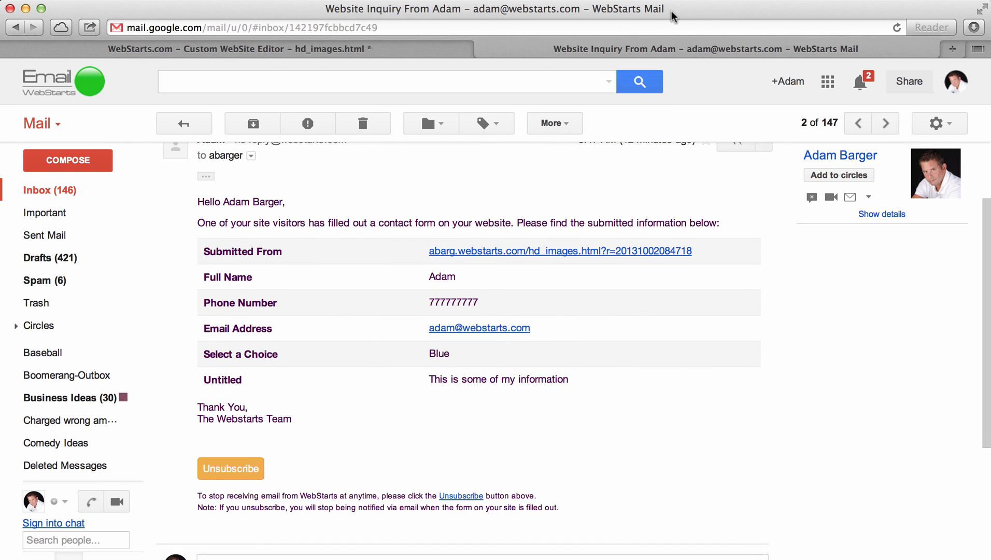